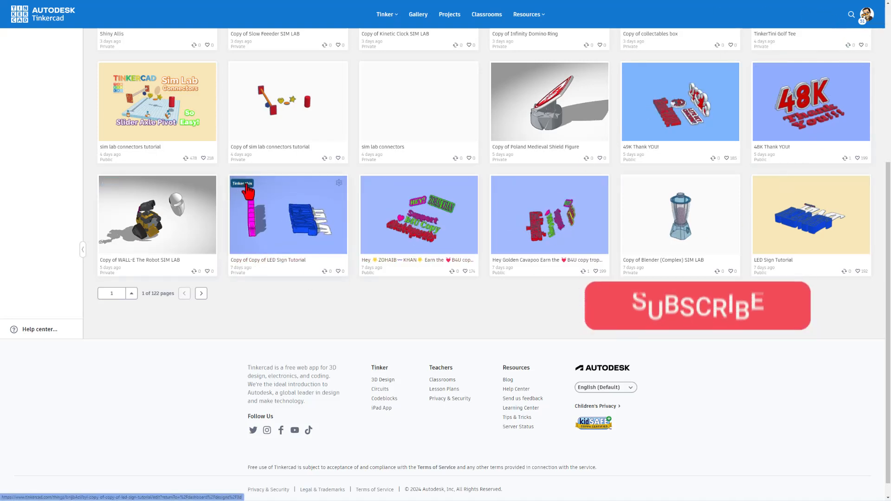
Step: Open the 'Copy of Copy of LED Sign Tutorial' design from the Tinkercad dashboard
{"action": "left_click", "coordinate": [288, 215]}
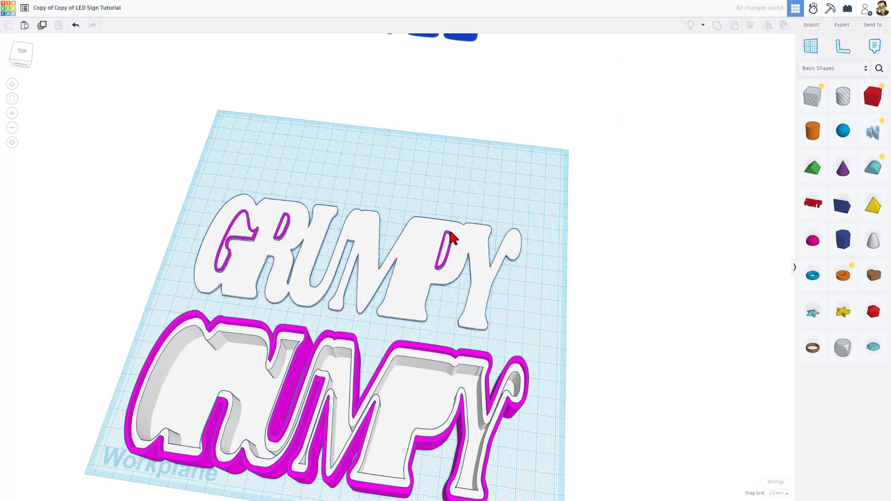
Step: Move the magenta inner letter pieces above the word and group the white GRUMPY letters
{"action": "left_click", "coordinate": [449, 238]}
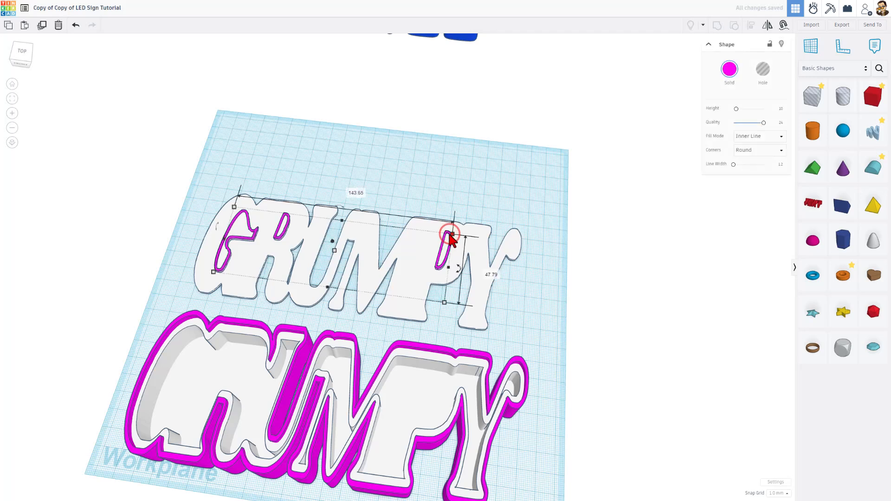
{"action": "left_click_drag", "start_coordinate": [449, 236], "coordinate": [351, 147]}
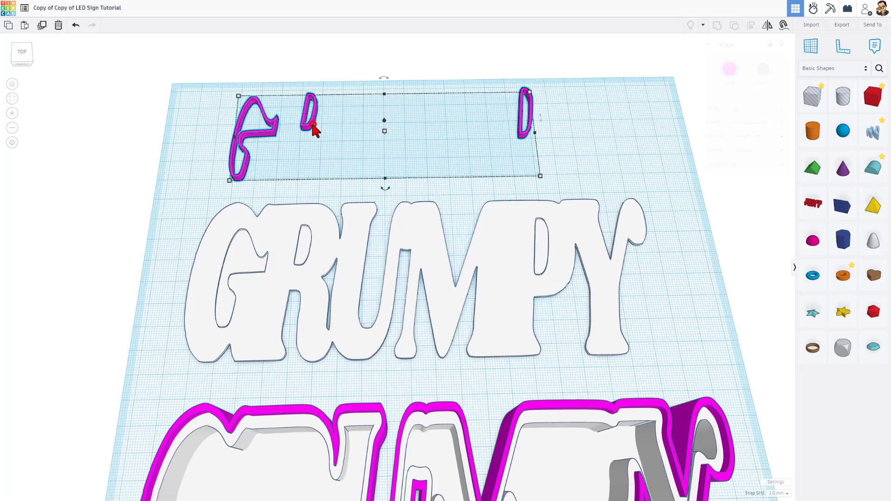
{"action": "left_click", "coordinate": [310, 119]}
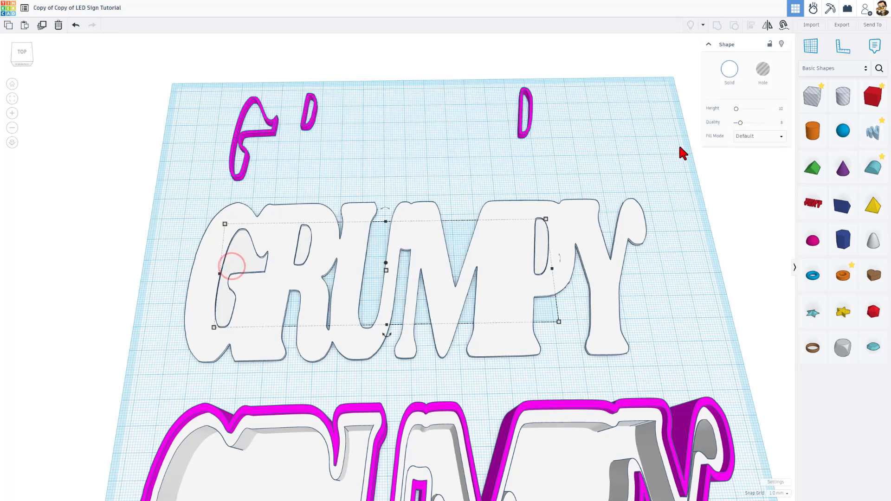
{"action": "left_click", "coordinate": [758, 135]}
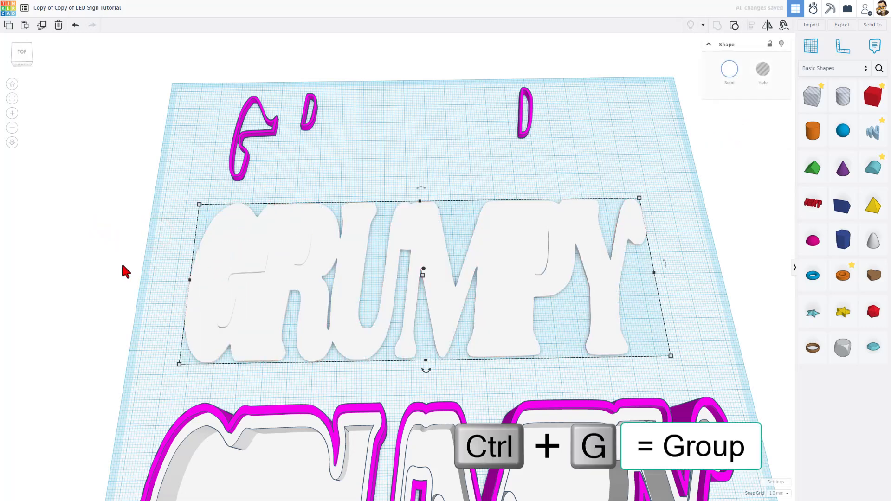
{"action": "key", "text": "ctrl+g"}
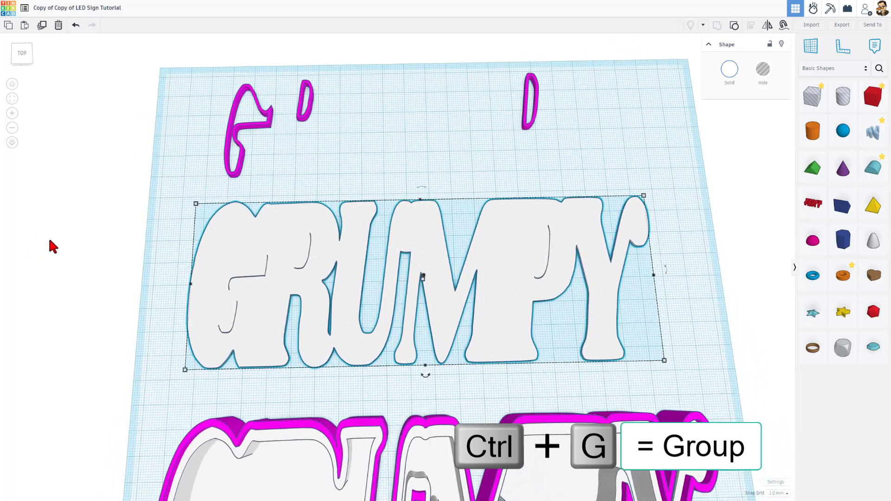
{"action": "key", "text": "ctrl+g"}
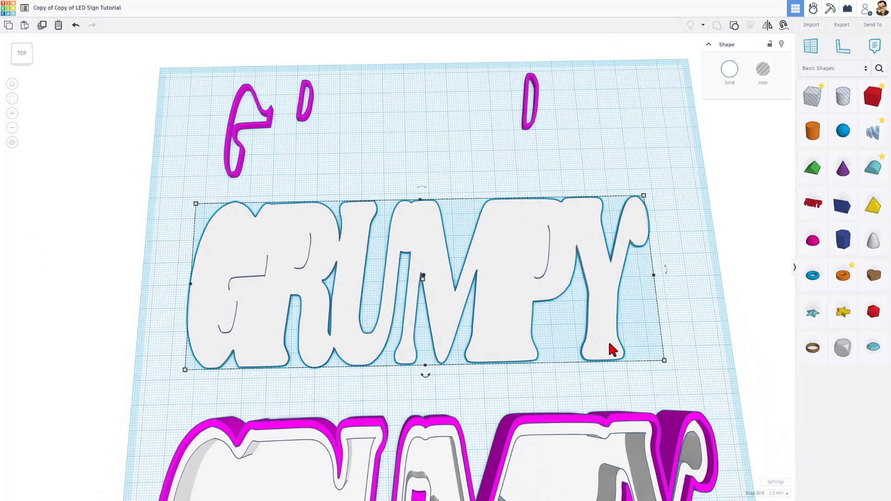
{"action": "mouse_move", "coordinate": [215, 330]}
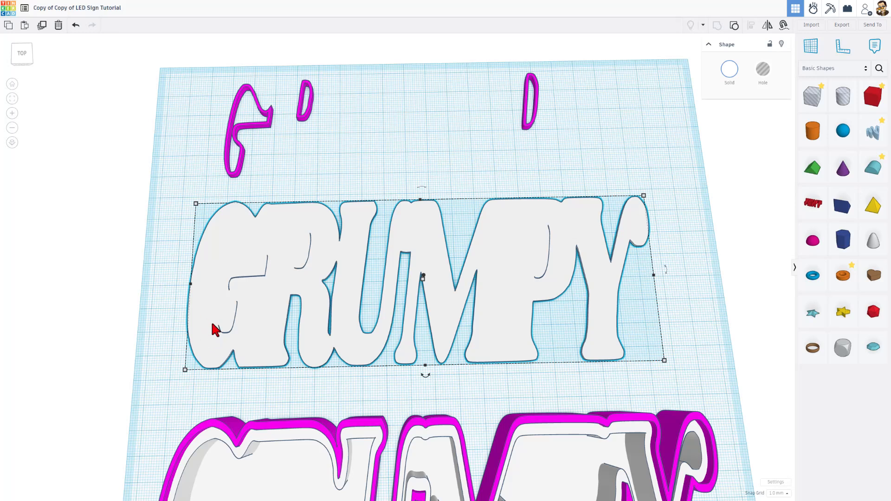
{"action": "mouse_move", "coordinate": [395, 226]}
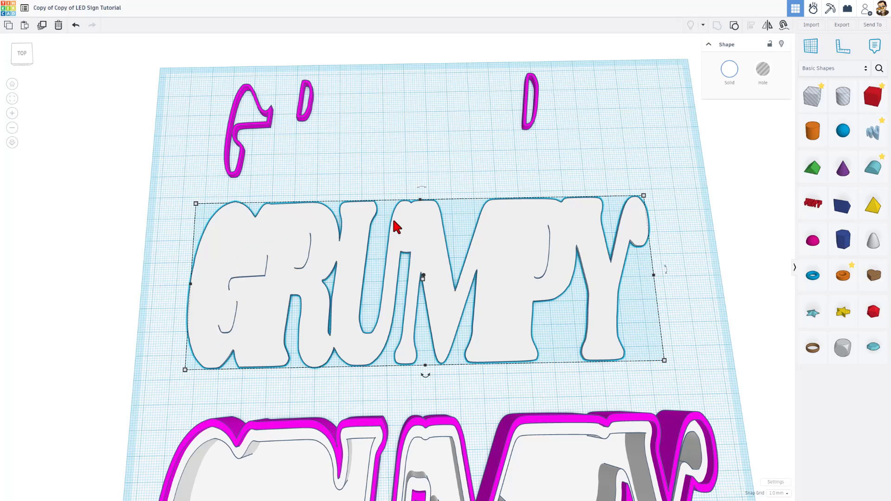
{"action": "mouse_move", "coordinate": [479, 223]}
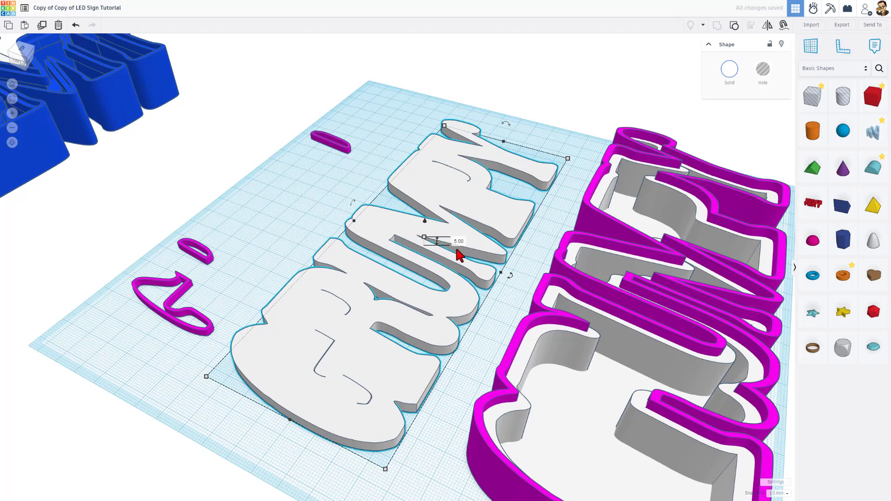
Step: Export the selected GRUMPY shape as a lasercutting SVG named grumpy.svg in Downloads
{"action": "left_click_drag", "start_coordinate": [436, 241], "coordinate": [426, 221]}
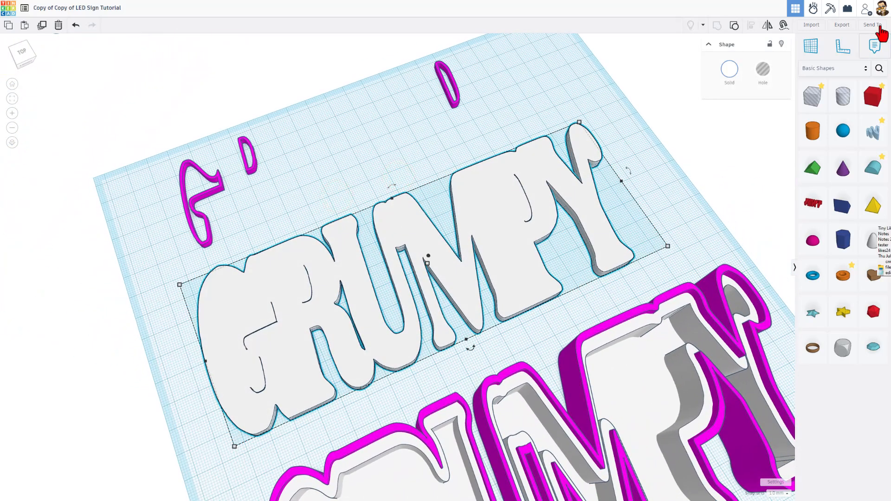
{"action": "left_click", "coordinate": [872, 25]}
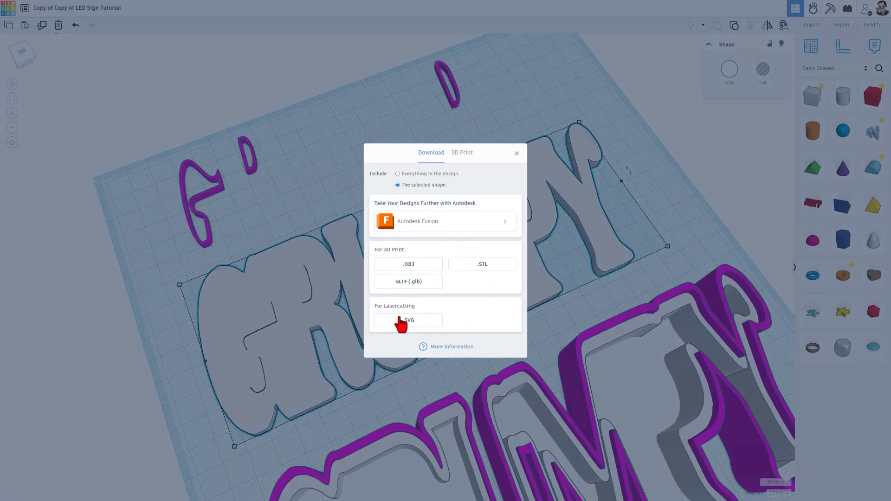
{"action": "left_click", "coordinate": [408, 319]}
{"action": "type", "text": "grumpy.svg"}
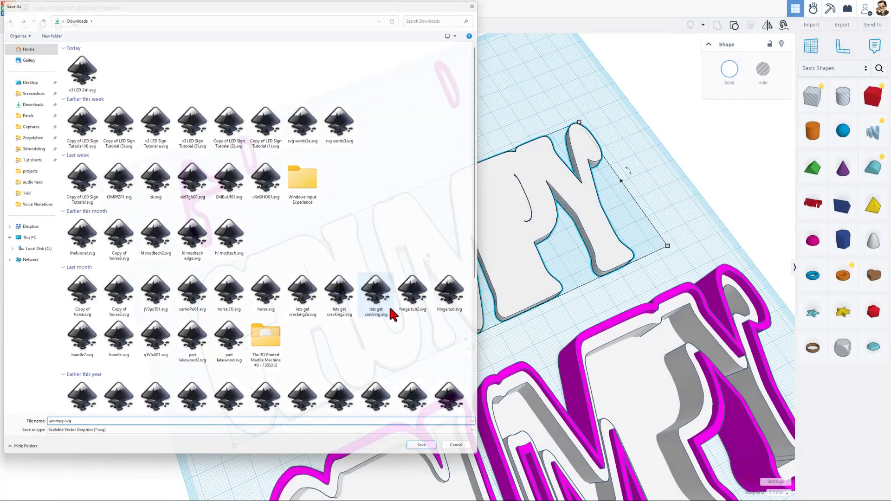
{"action": "left_click", "coordinate": [421, 444]}
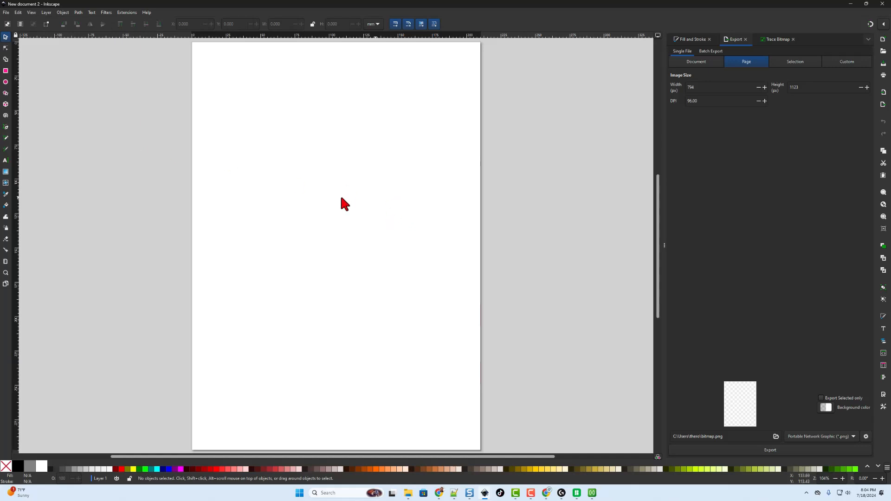
Step: Import grumpy.svg into Inkscape, opening it as a separate document
{"action": "left_click", "coordinate": [6, 12]}
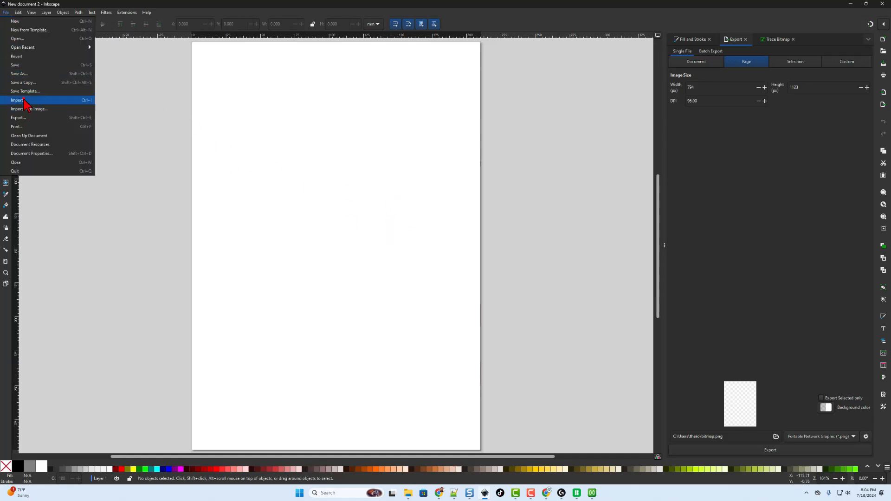
{"action": "left_click", "coordinate": [18, 101]}
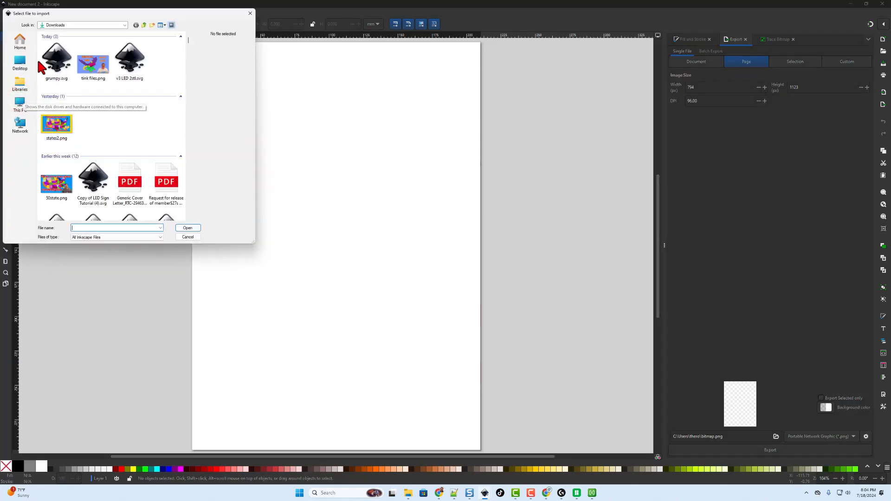
{"action": "left_click", "coordinate": [187, 227]}
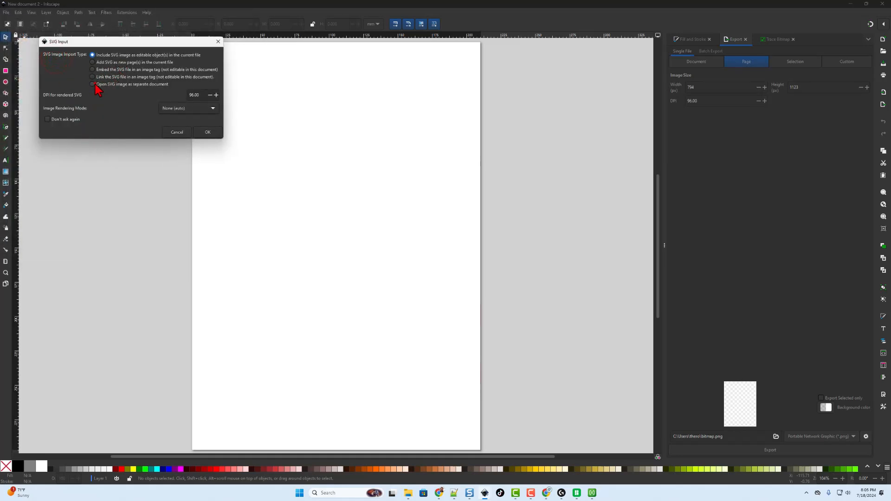
{"action": "left_click", "coordinate": [208, 132]}
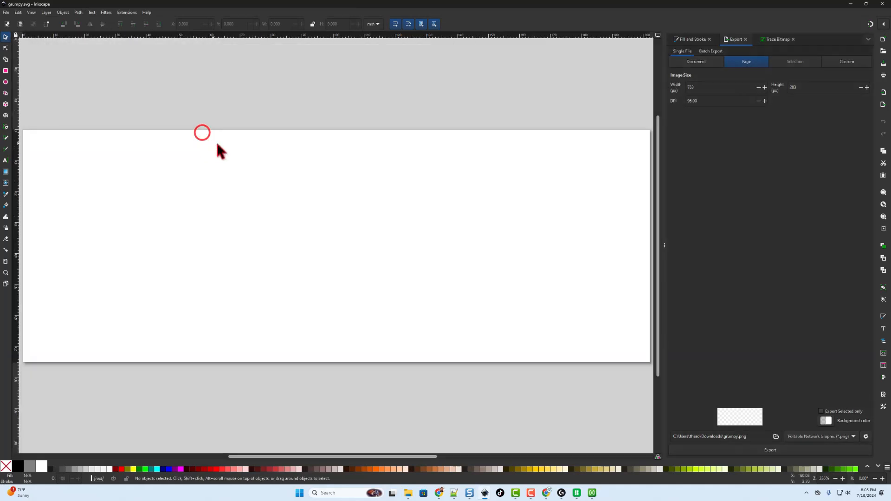
{"action": "mouse_move", "coordinate": [446, 140]}
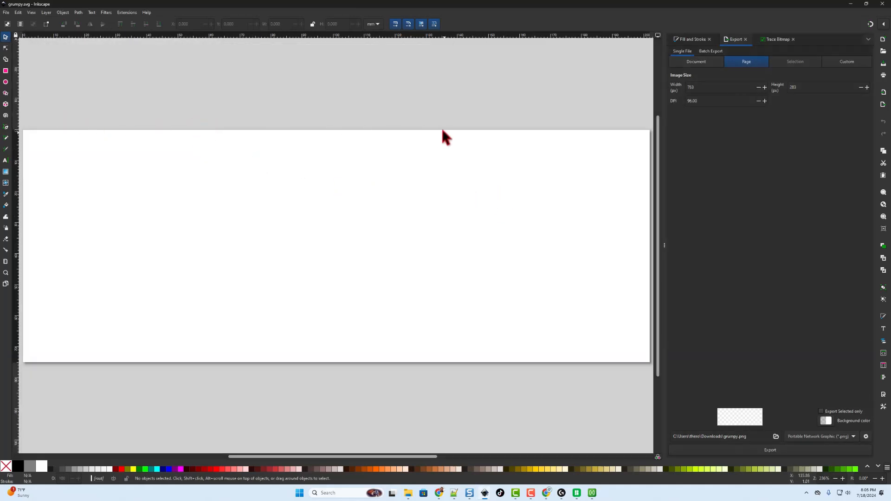
{"action": "mouse_move", "coordinate": [66, 99]}
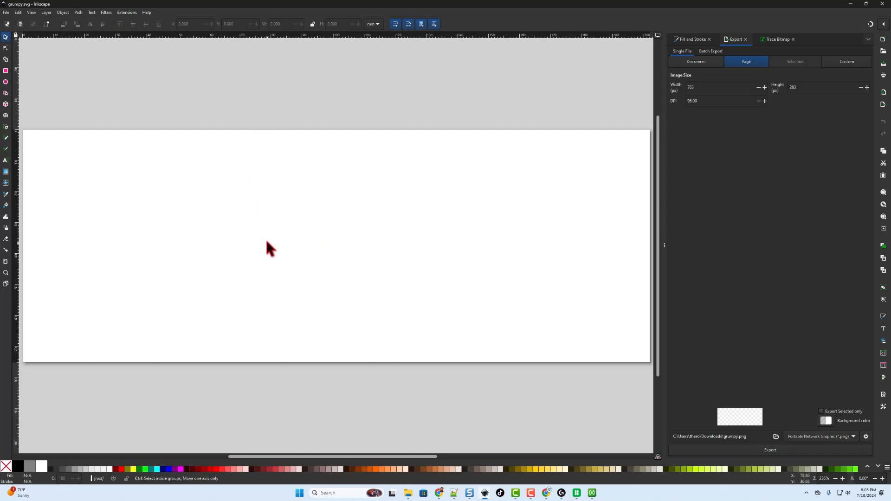
Step: Select the whole GRUMPY path and set its stroke width to 0.100 mm
{"action": "key", "text": "ctrl+a"}
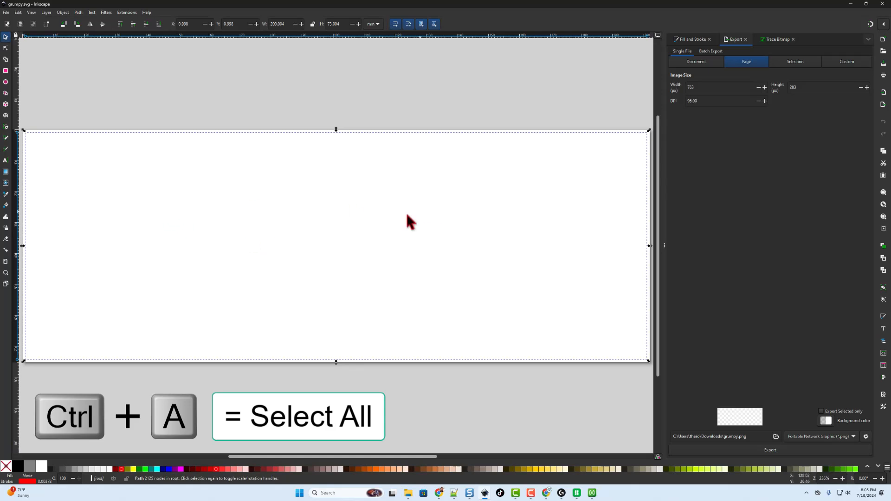
{"action": "mouse_move", "coordinate": [657, 110]}
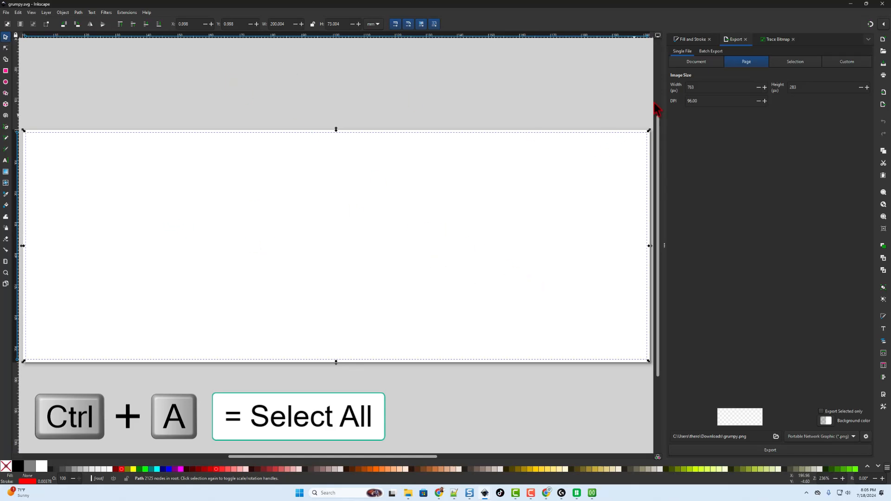
{"action": "left_click", "coordinate": [688, 39]}
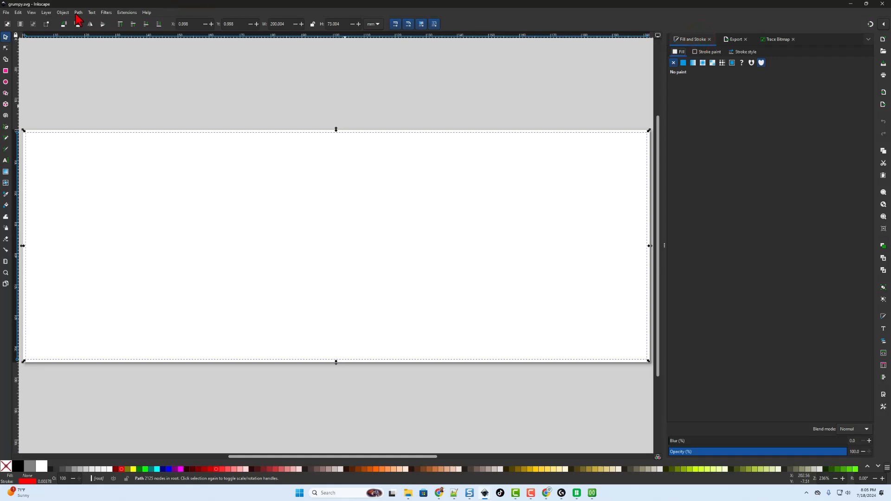
{"action": "left_click", "coordinate": [62, 12]}
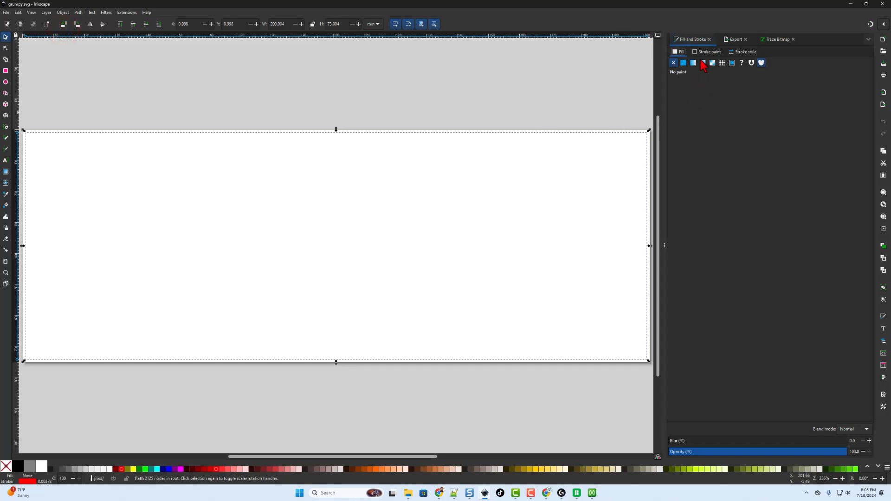
{"action": "left_click", "coordinate": [745, 51]}
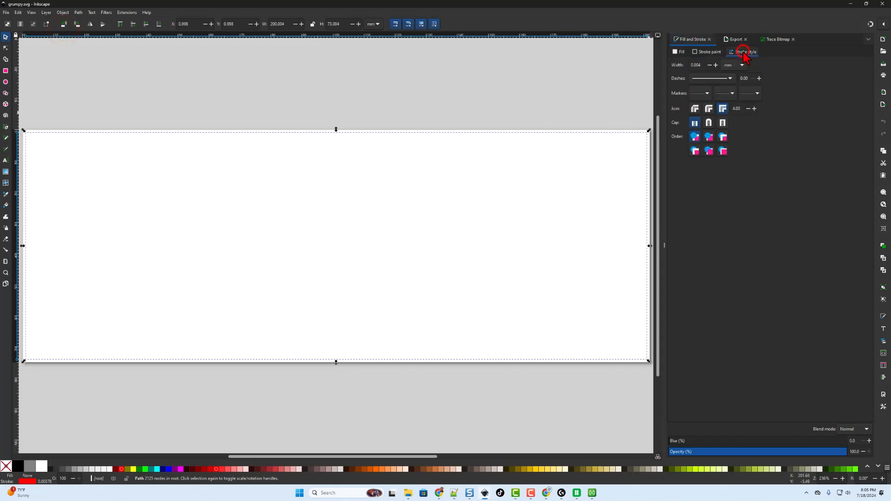
{"action": "left_click", "coordinate": [696, 65]}
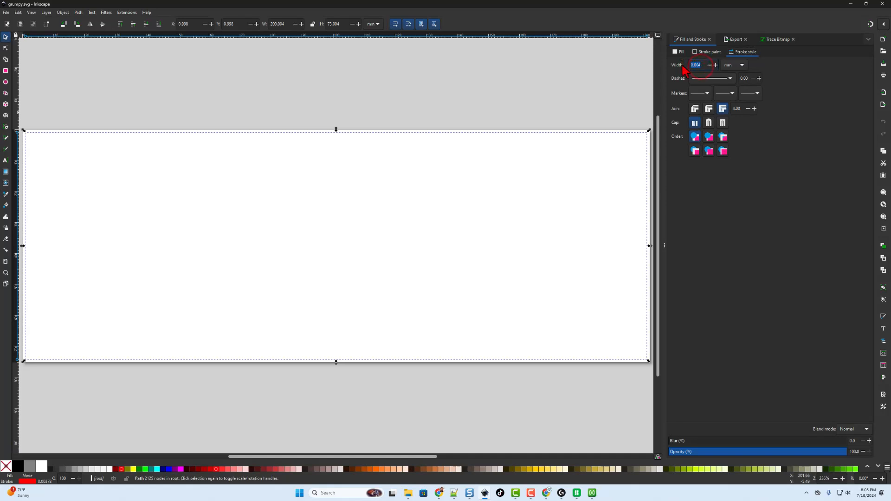
{"action": "type", "text": "0.100"}
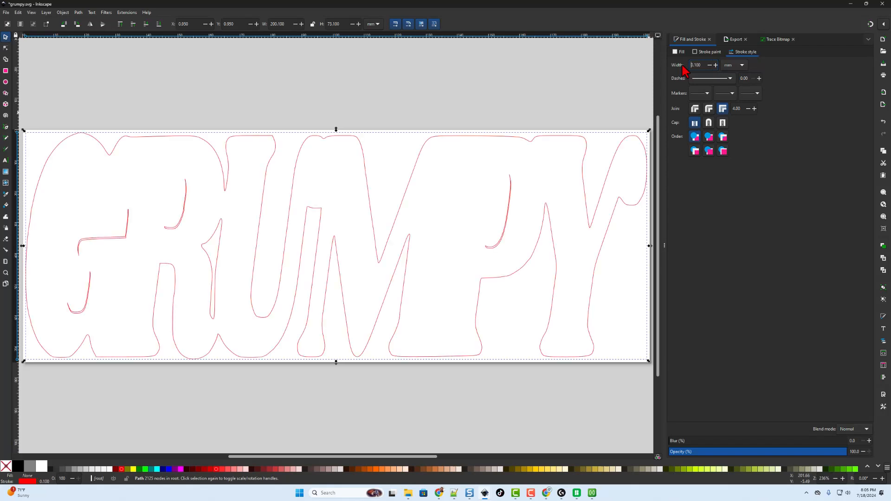
{"action": "left_click", "coordinate": [430, 126]}
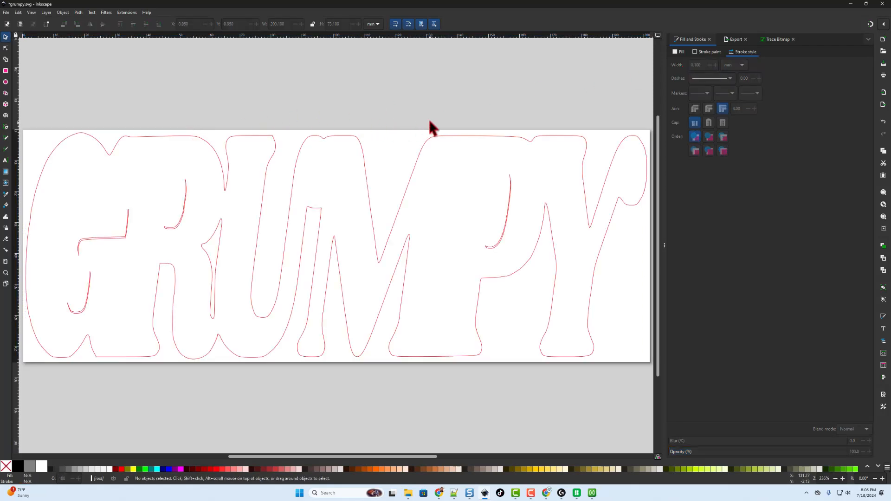
{"action": "mouse_move", "coordinate": [493, 215]}
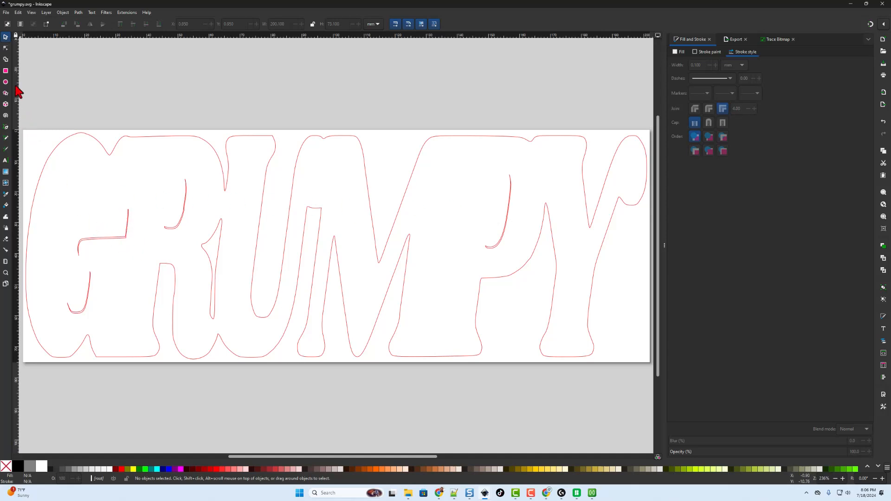
Step: With the Node tool, delete the stray inner curves inside the G, R and P
{"action": "left_click", "coordinate": [5, 46]}
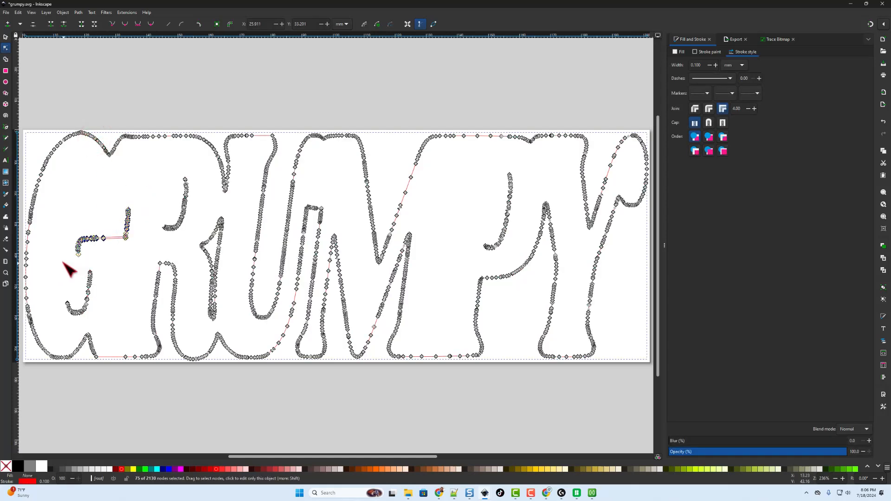
{"action": "key", "text": "Delete"}
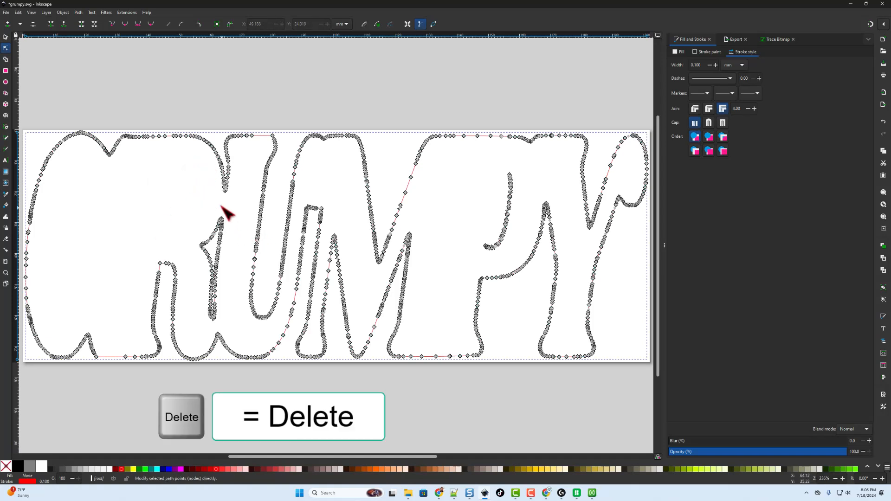
{"action": "left_click_drag", "start_coordinate": [227, 213], "coordinate": [199, 330]}
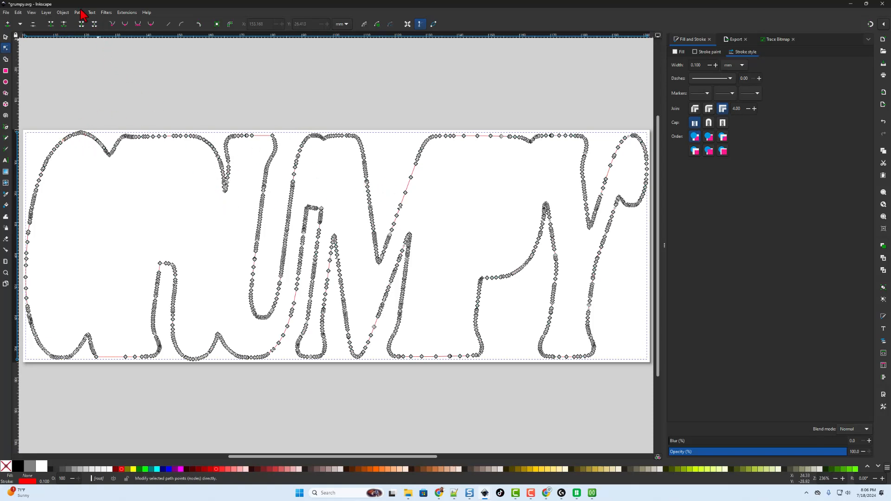
Step: Simplify the GRUMPY outline with Path > Simplify and save grumpy.svg
{"action": "left_click", "coordinate": [78, 12]}
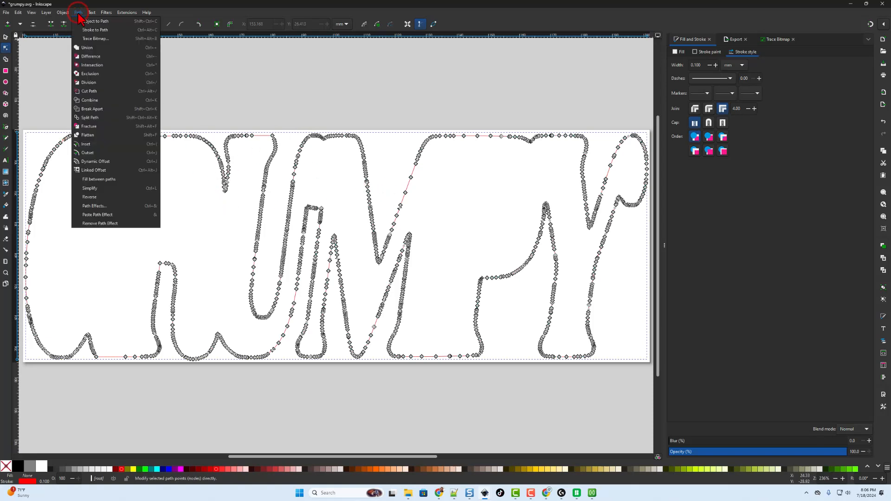
{"action": "mouse_move", "coordinate": [102, 197]}
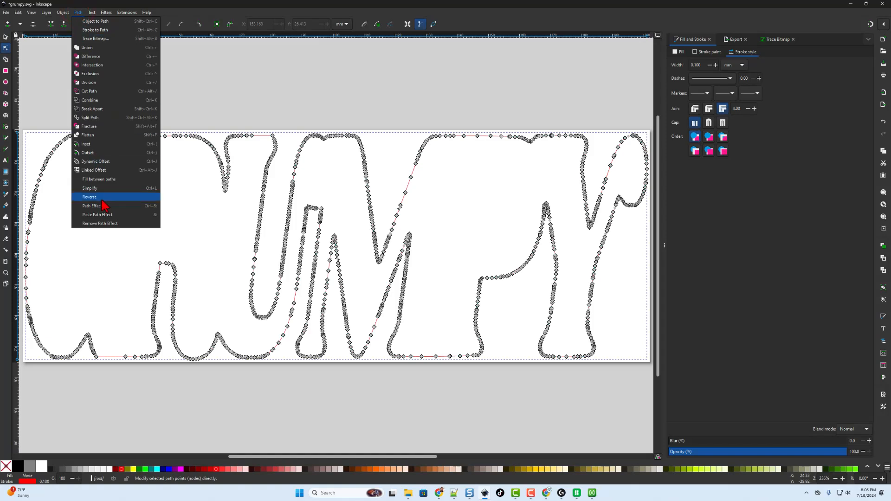
{"action": "left_click", "coordinate": [89, 188]}
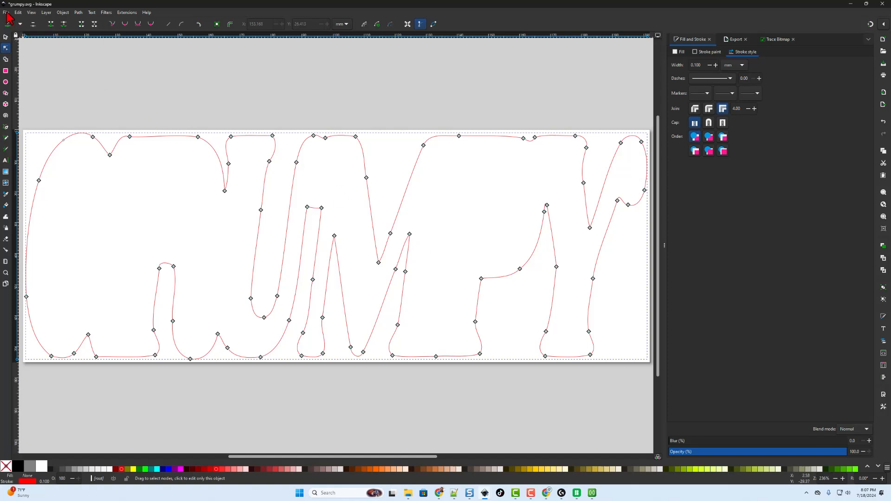
{"action": "left_click", "coordinate": [6, 12]}
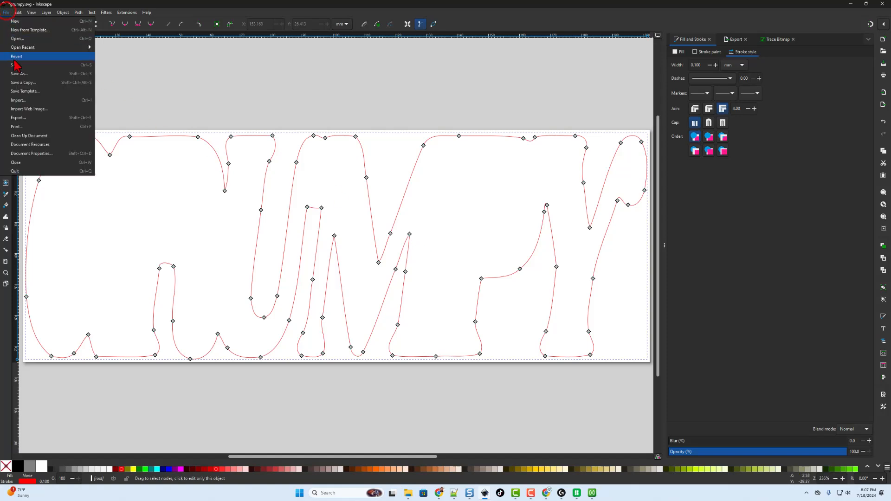
{"action": "left_click", "coordinate": [12, 65]}
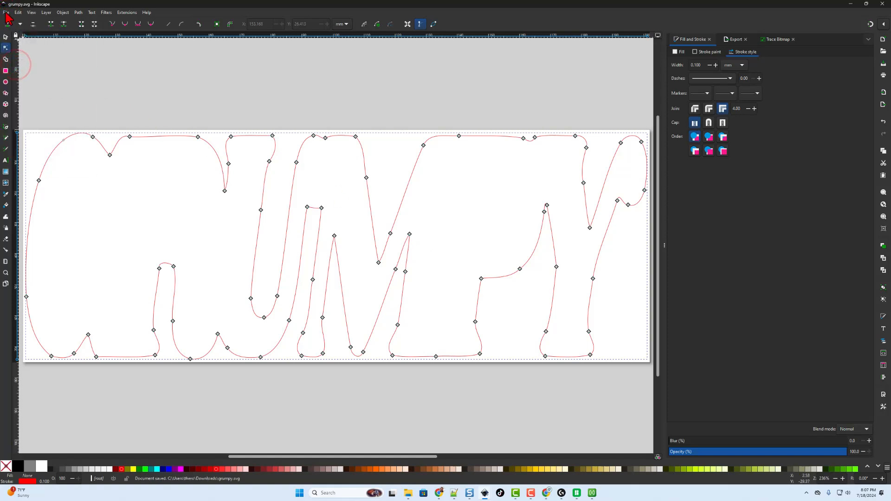
{"action": "left_click", "coordinate": [5, 12]}
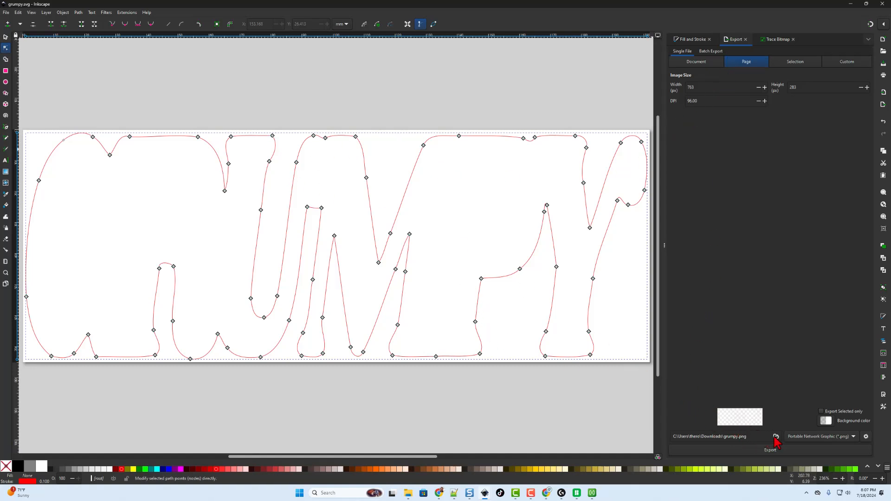
Step: Set the export file to a Plain SVG named grumpy1.svg
{"action": "left_click", "coordinate": [776, 436]}
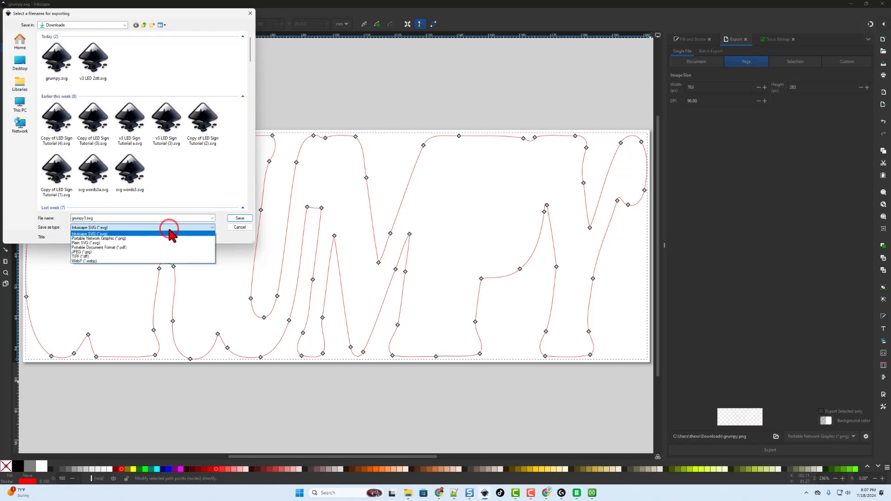
{"action": "left_click", "coordinate": [89, 233]}
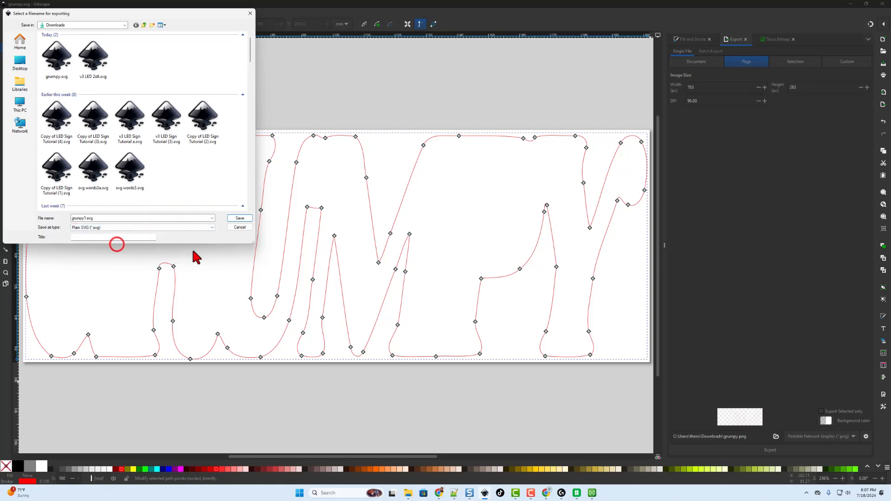
{"action": "left_click", "coordinate": [240, 218]}
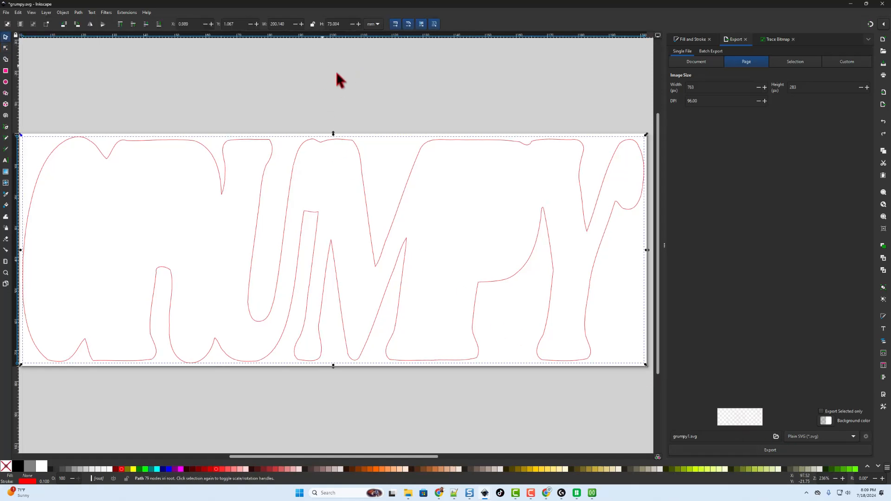
{"action": "mouse_move", "coordinate": [435, 101]}
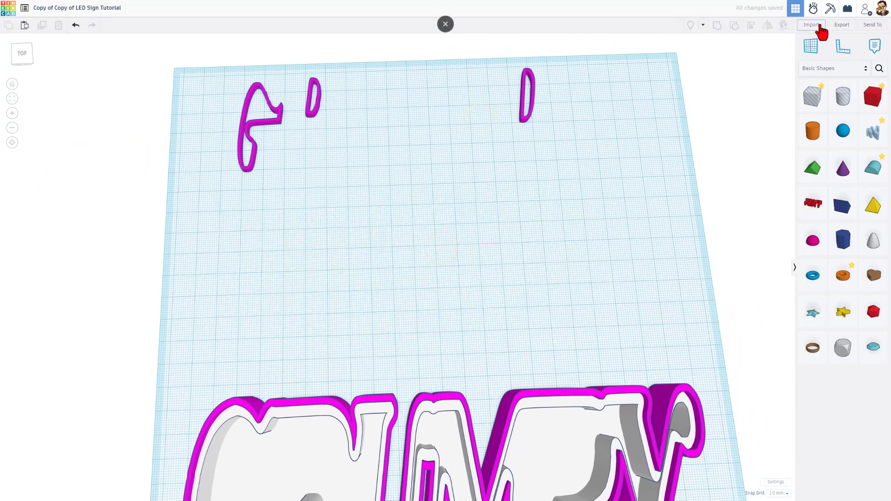
Step: Import grumpy1.svg through the Import 3D Shape dialog onto the workplane
{"action": "left_click", "coordinate": [811, 24]}
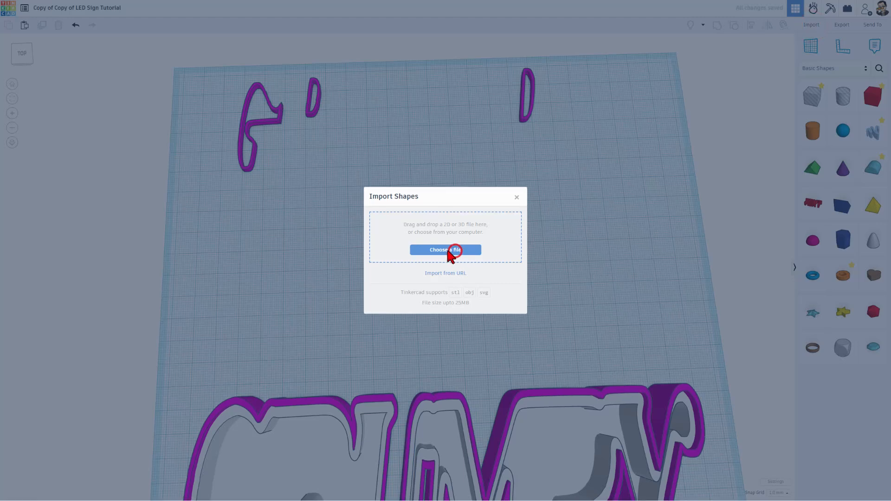
{"action": "left_click", "coordinate": [445, 250]}
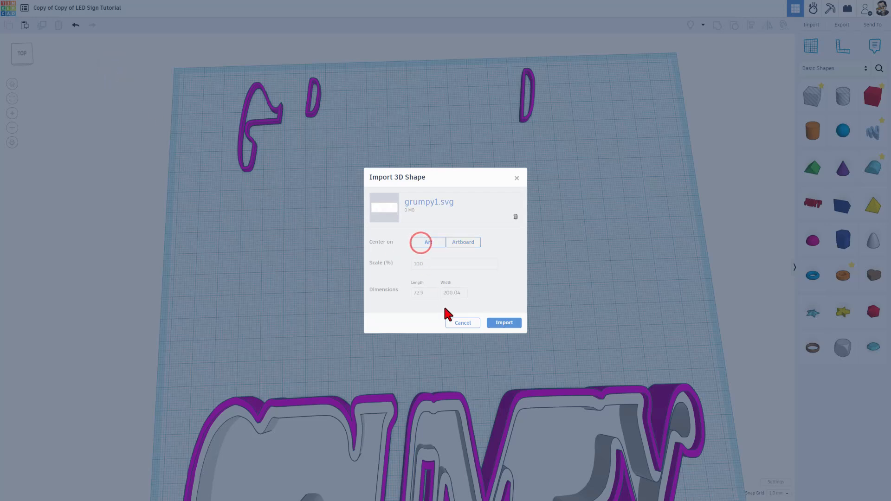
{"action": "left_click", "coordinate": [504, 322]}
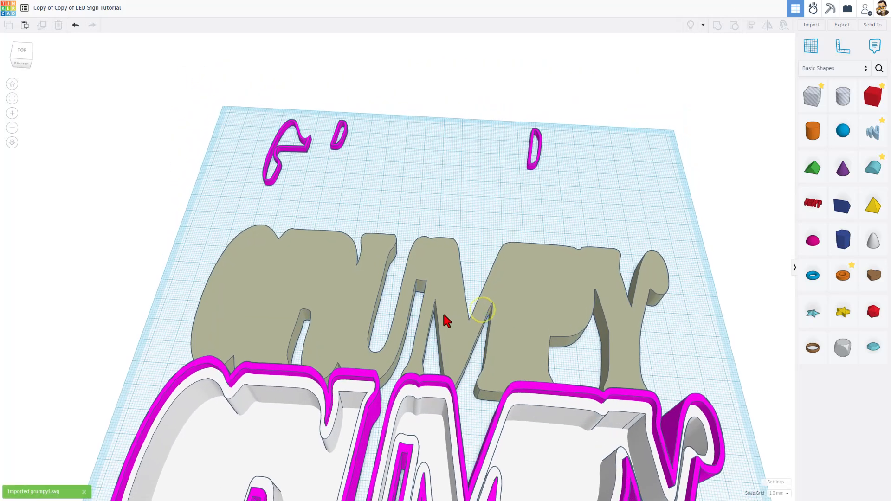
Step: Set the imported GRUMPY shape's Quality slider to 24 and check its Fill Mode options
{"action": "left_click", "coordinate": [443, 319]}
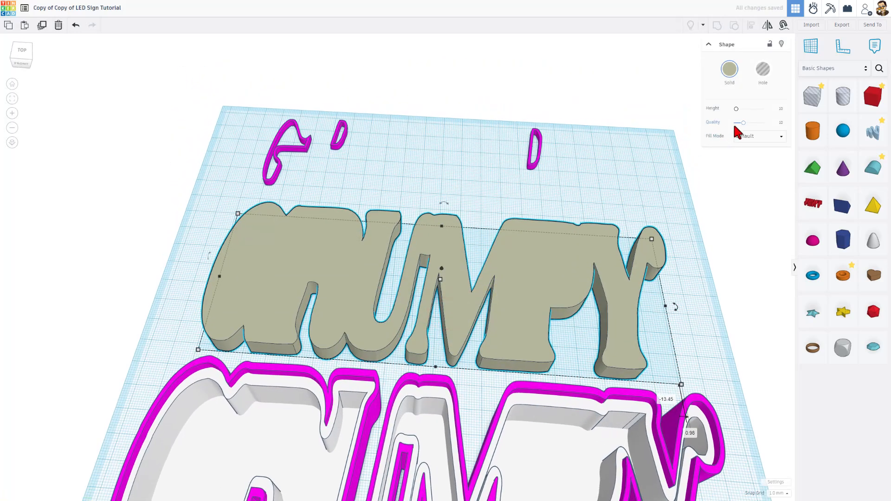
{"action": "left_click_drag", "start_coordinate": [741, 122], "coordinate": [763, 122]}
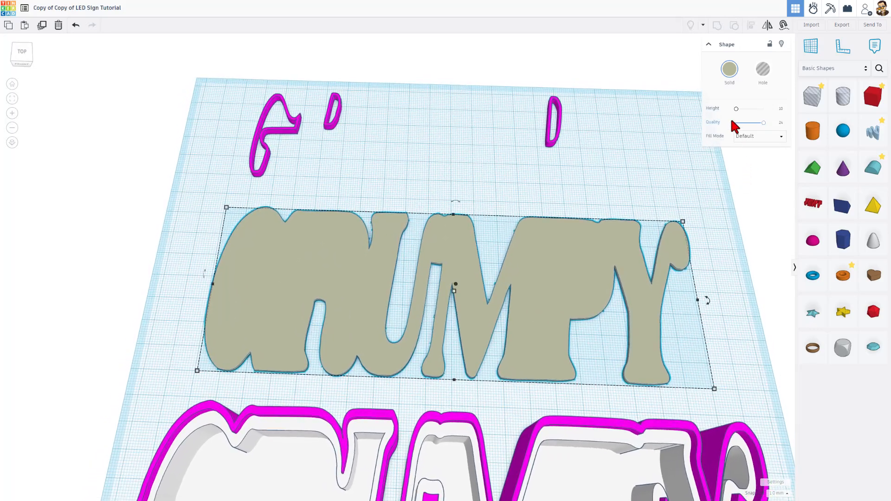
{"action": "left_click", "coordinate": [759, 136]}
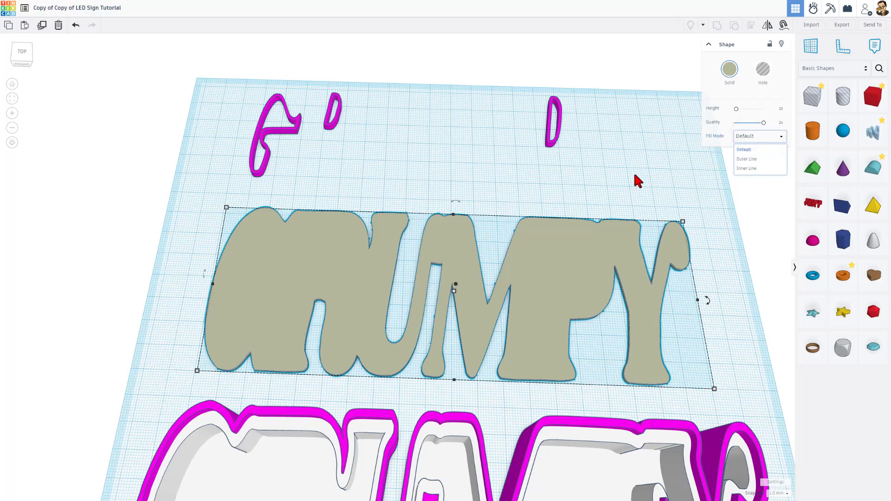
{"action": "left_click", "coordinate": [508, 193]}
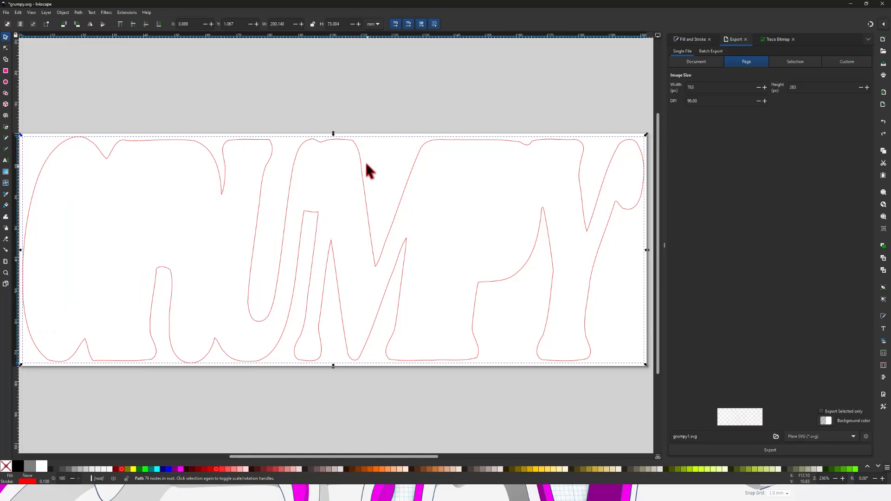
Step: Widen the GRUMPY outline's stroke to 1.2 mm and bring up the Plain SVG export settings
{"action": "left_click", "coordinate": [364, 170]}
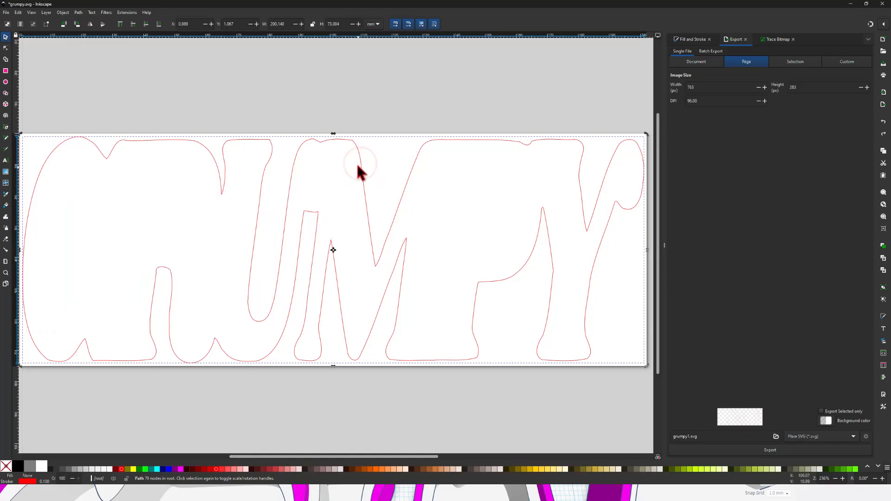
{"action": "left_click", "coordinate": [689, 38]}
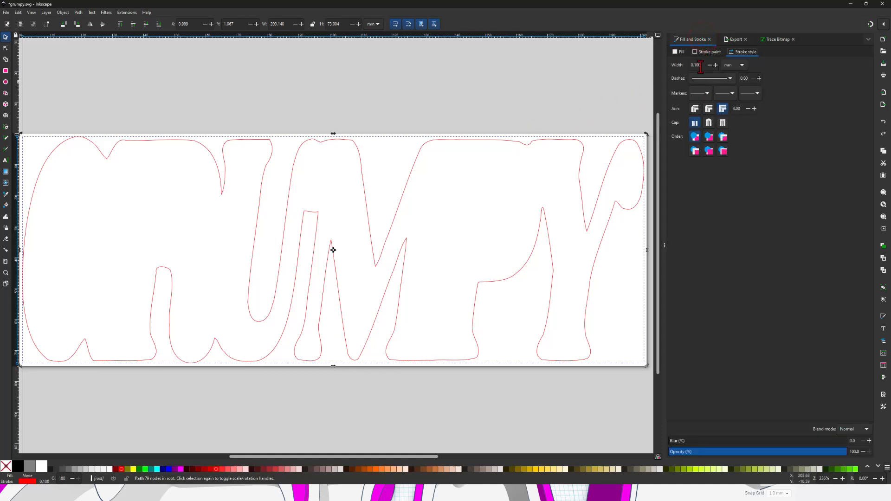
{"action": "left_click", "coordinate": [696, 65]}
{"action": "type", "text": "1"}
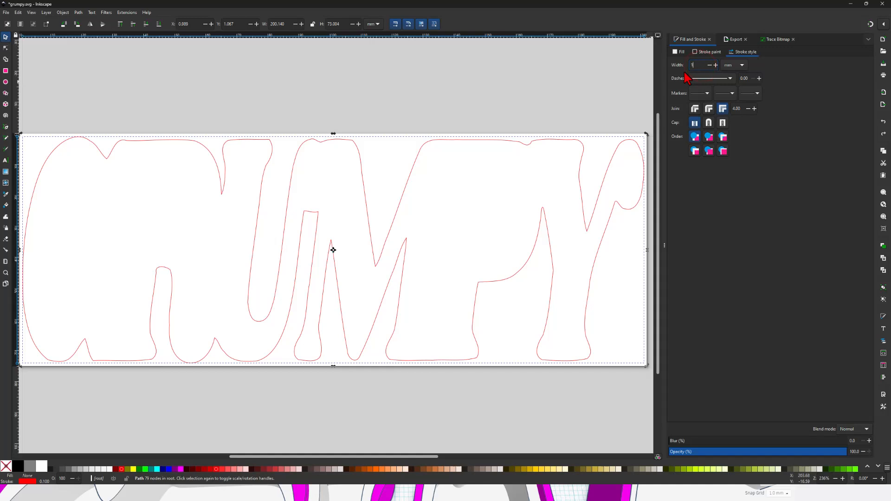
{"action": "left_click", "coordinate": [694, 65]}
{"action": "type", "text": "1.200"}
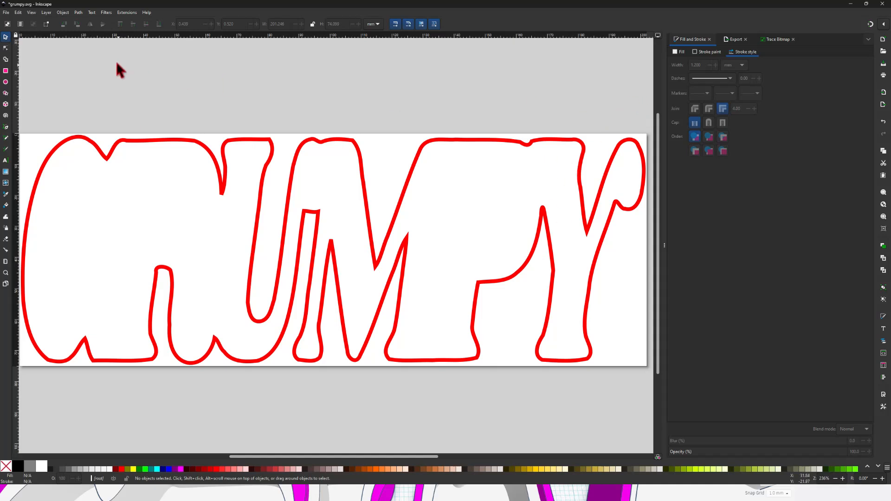
{"action": "left_click", "coordinate": [735, 39]}
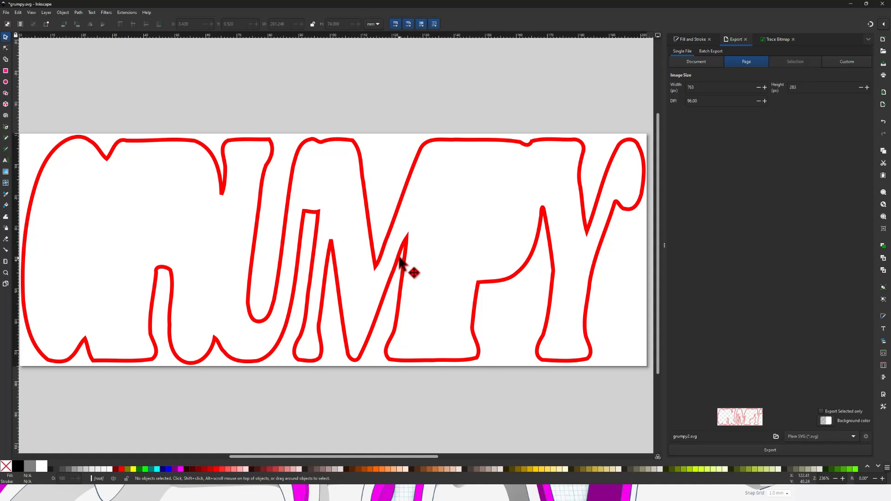
{"action": "mouse_move", "coordinate": [393, 250]}
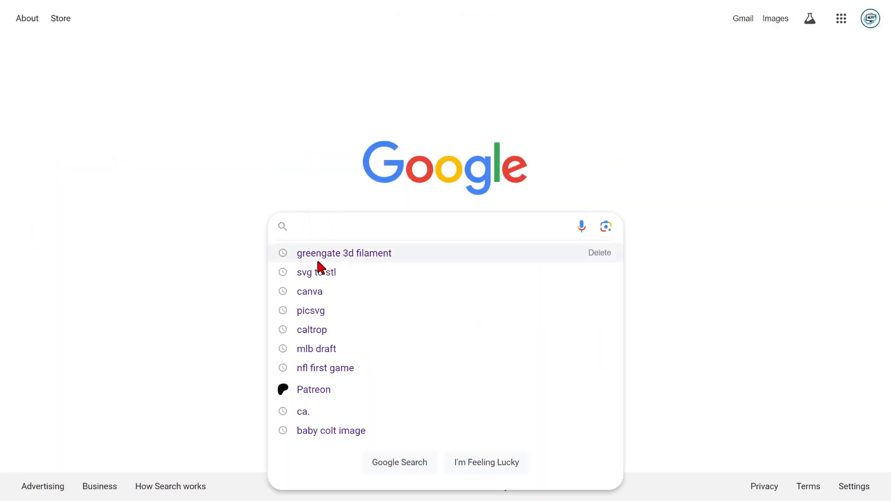
Step: Open the SVG 2 STL website and upload the grumpy2.svg drawing
{"action": "left_click", "coordinate": [316, 272]}
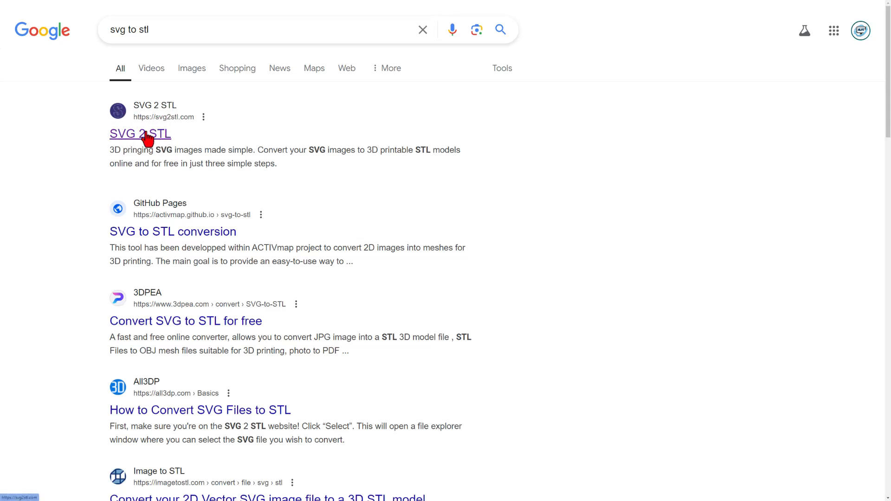
{"action": "left_click", "coordinate": [140, 134]}
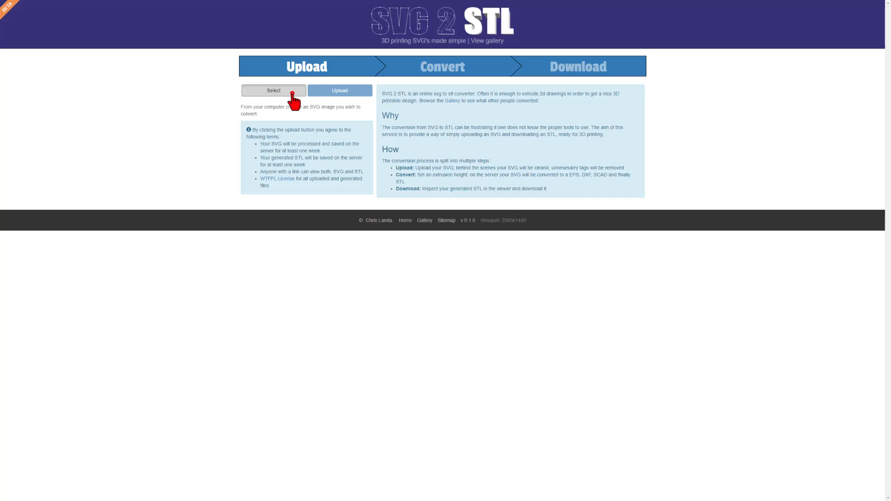
{"action": "left_click", "coordinate": [273, 91]}
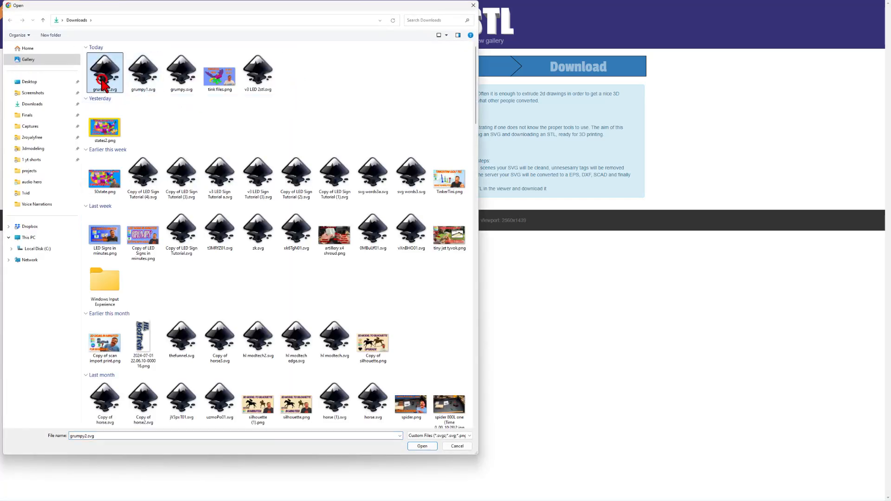
{"action": "left_click", "coordinate": [422, 446]}
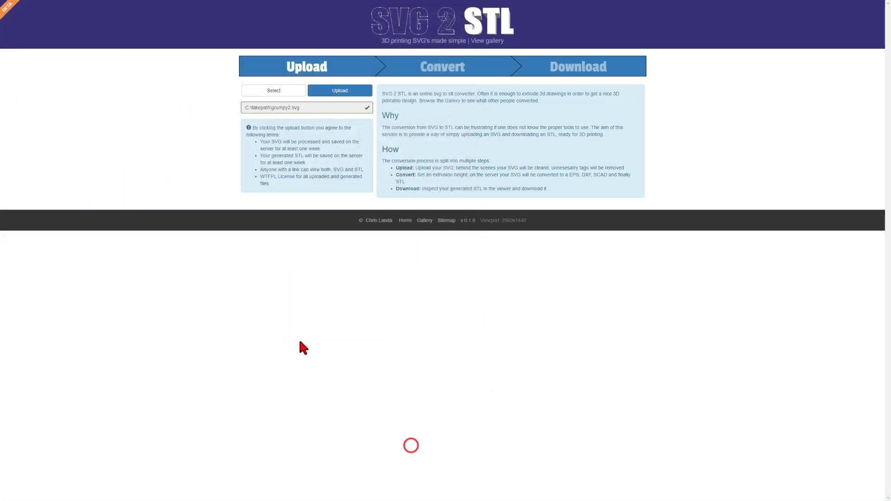
{"action": "left_click", "coordinate": [339, 90]}
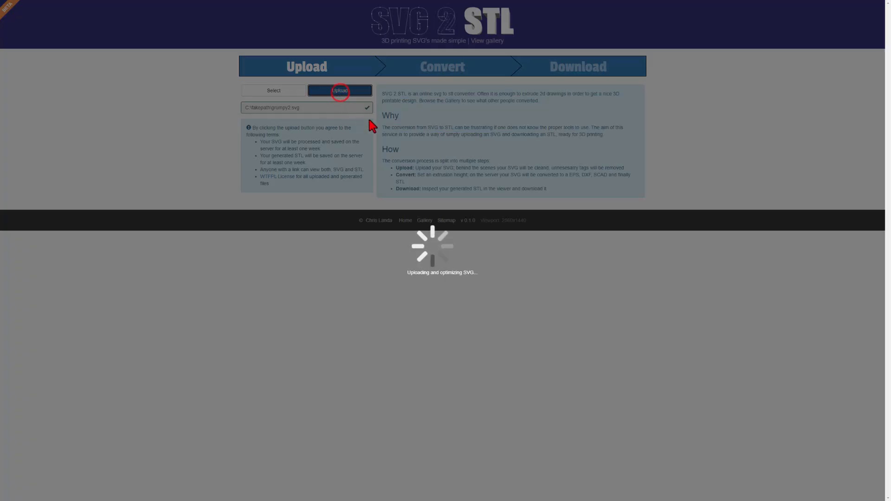
Step: Convert grumpy2.svg to a 5 mm tall STL and save it to Downloads
{"action": "left_click", "coordinate": [339, 90]}
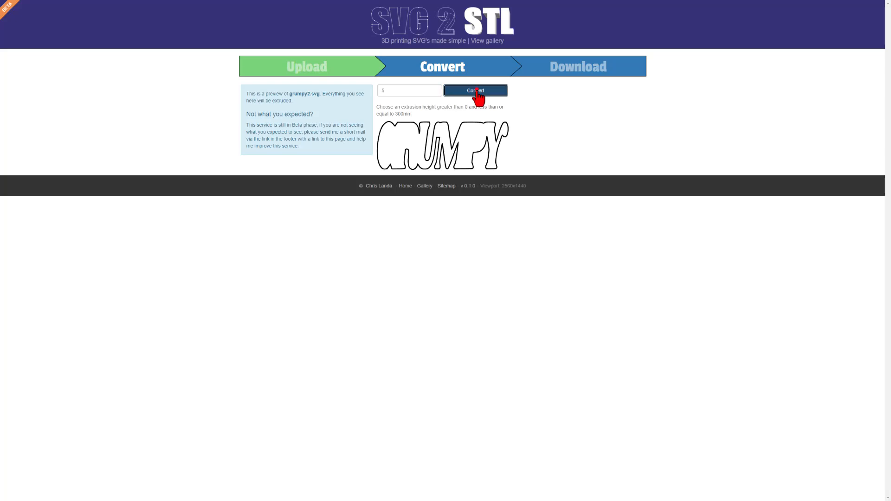
{"action": "left_click", "coordinate": [475, 91]}
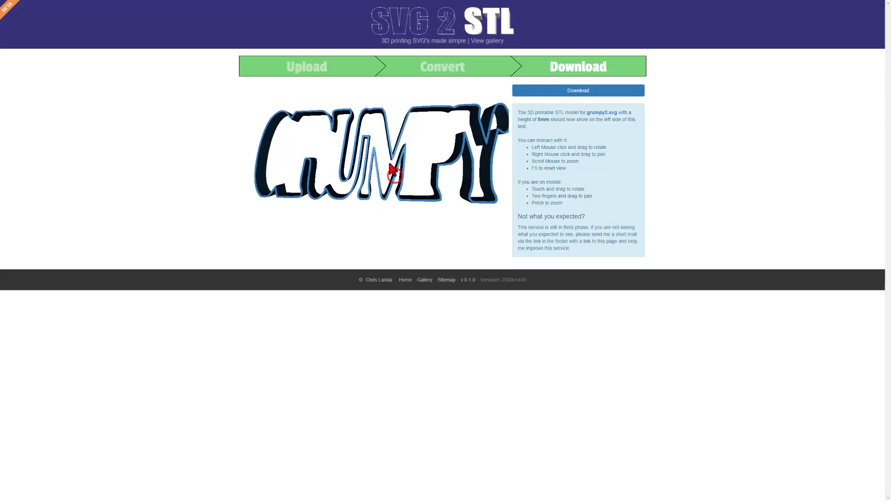
{"action": "left_click_drag", "start_coordinate": [393, 173], "coordinate": [395, 193]}
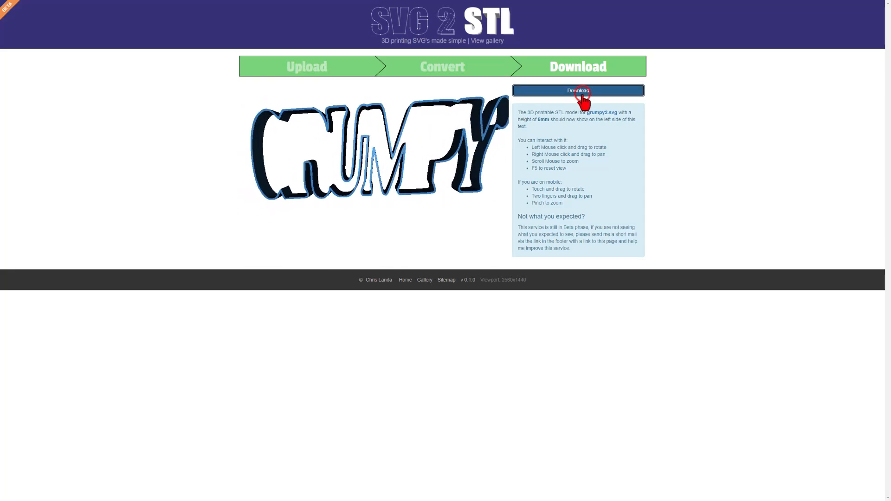
{"action": "left_click", "coordinate": [577, 90]}
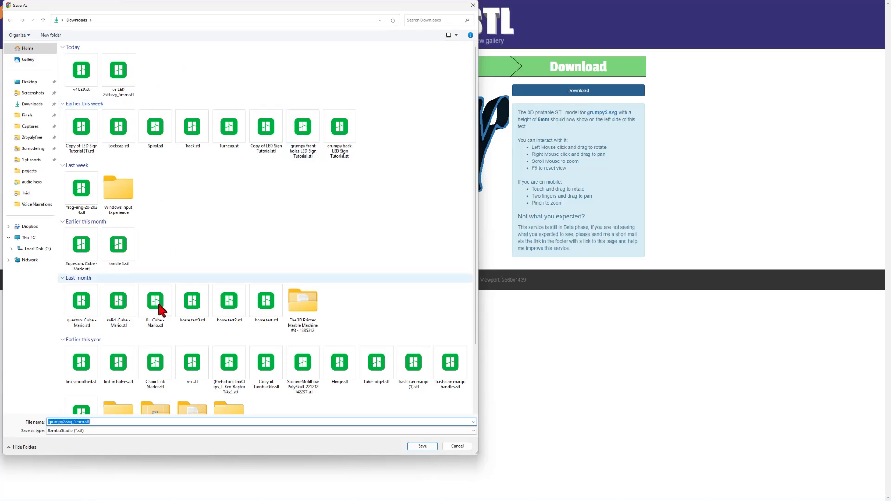
{"action": "left_click", "coordinate": [422, 445]}
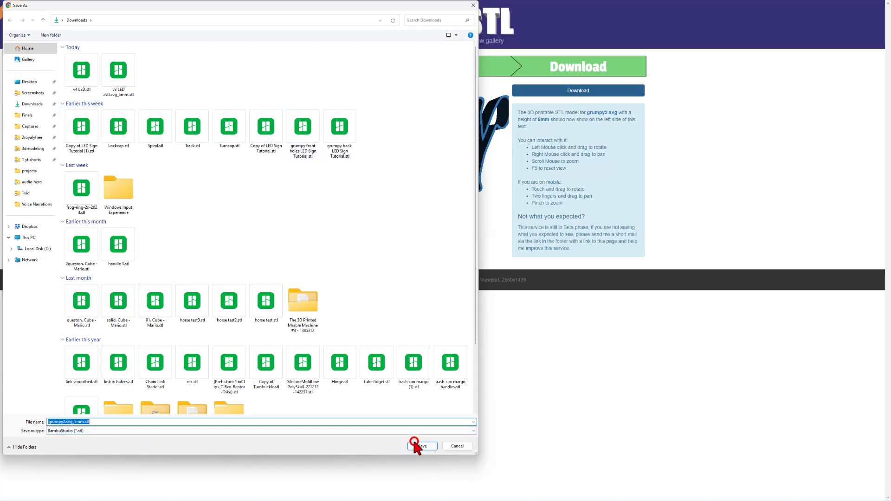
{"action": "left_click", "coordinate": [420, 446]}
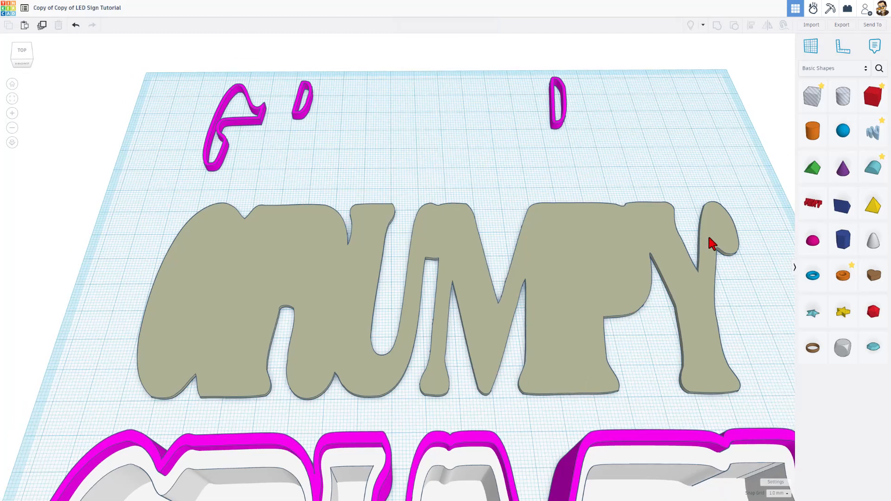
Step: Import grumpy2.svg_5mm.stl in millimetres and group it with the GRUMPY lettering
{"action": "left_click", "coordinate": [810, 25]}
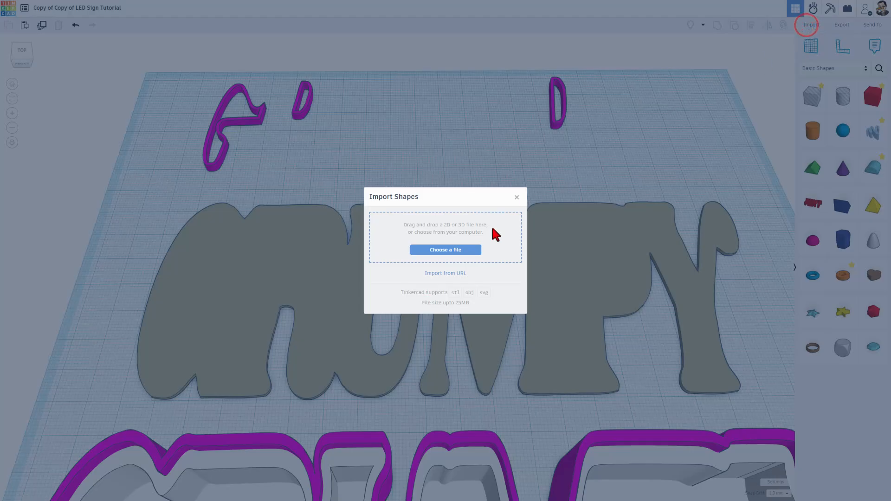
{"action": "left_click", "coordinate": [445, 250]}
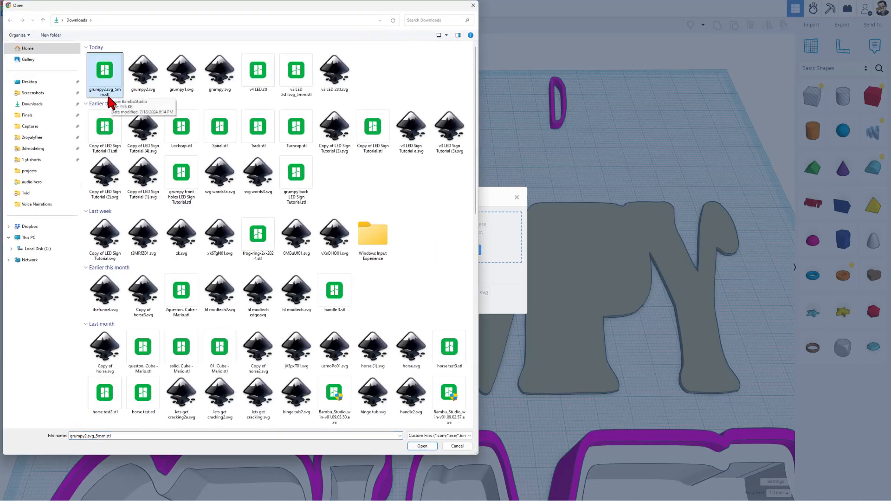
{"action": "left_click", "coordinate": [422, 446]}
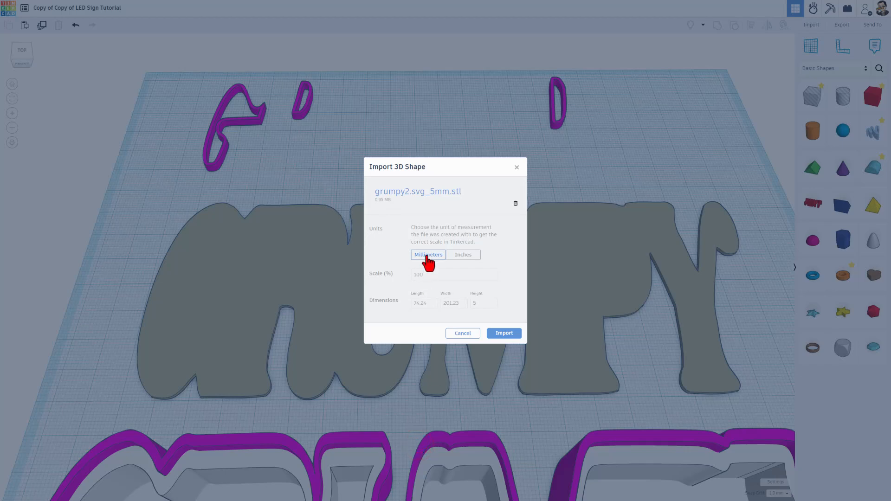
{"action": "left_click", "coordinate": [503, 333]}
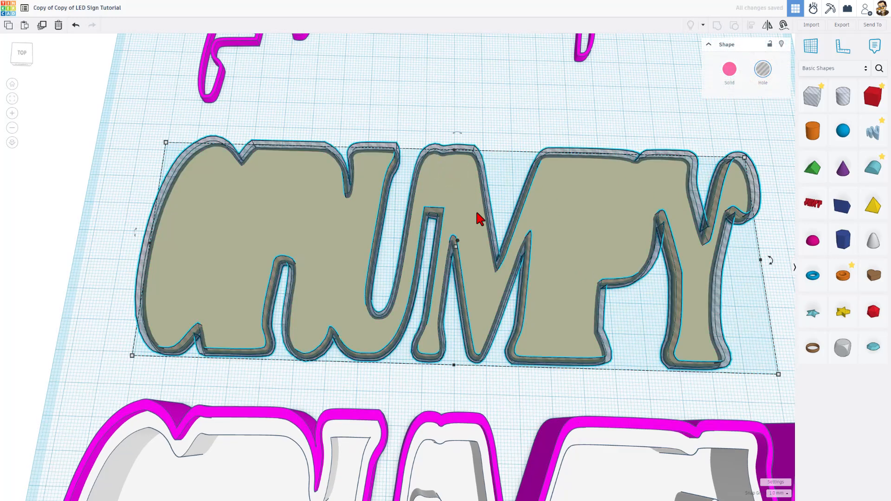
{"action": "mouse_move", "coordinate": [318, 240]}
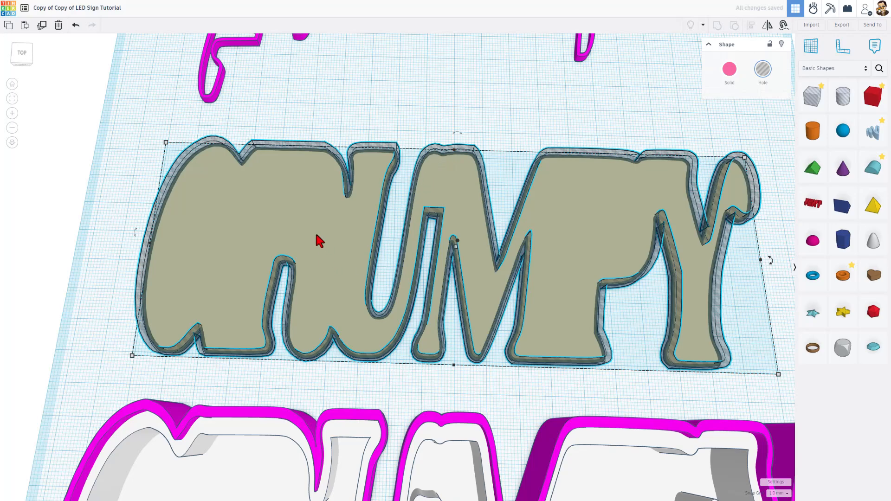
{"action": "mouse_move", "coordinate": [324, 284]}
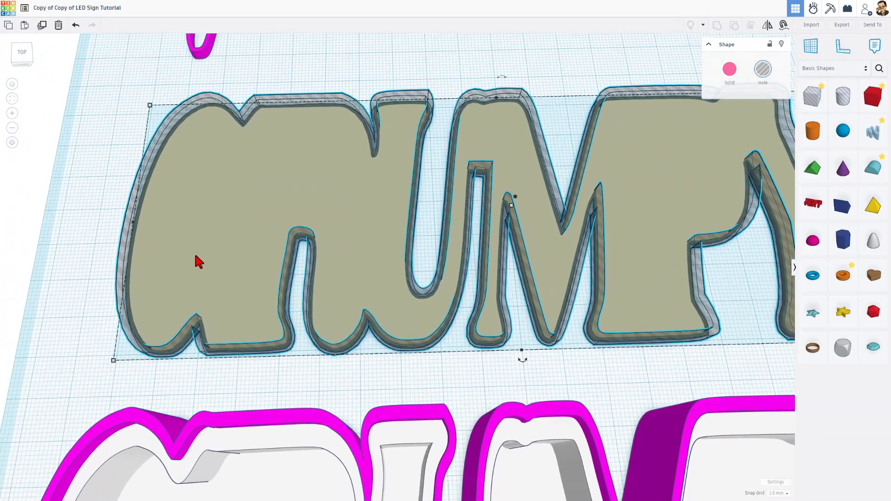
{"action": "key", "text": "ctrl+g"}
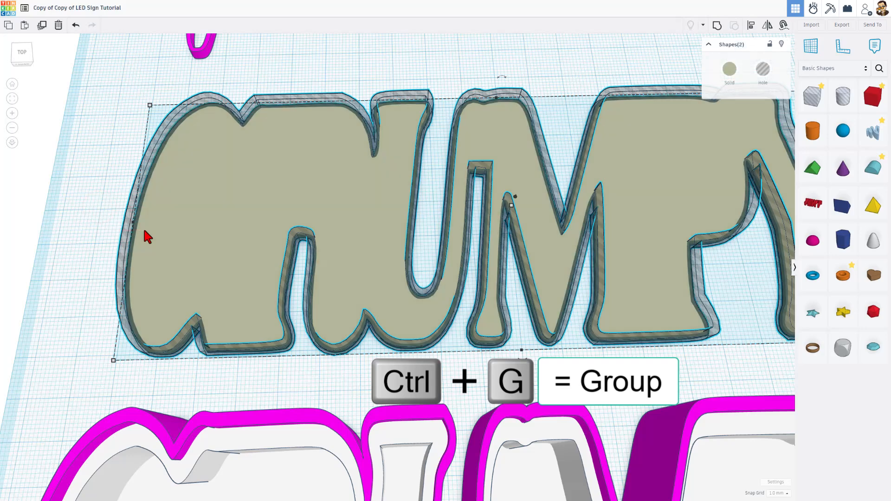
{"action": "key", "text": "ctrl+g"}
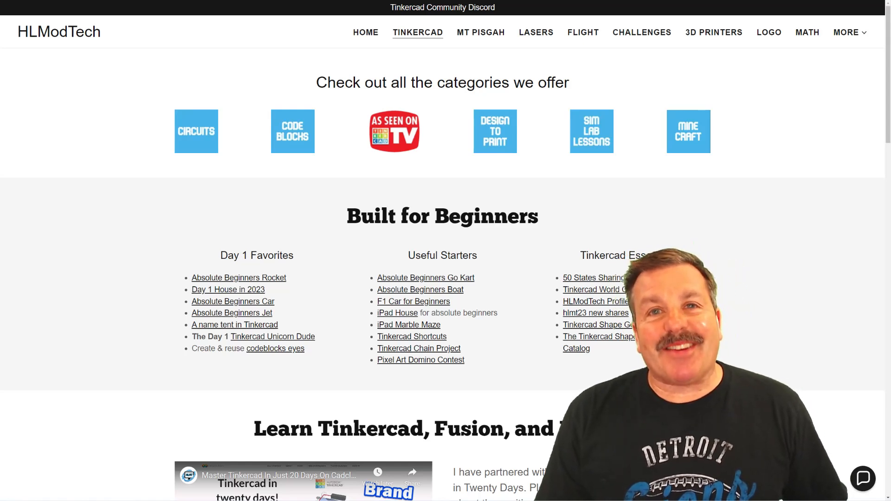
{"action": "mouse_move", "coordinate": [413, 58]}
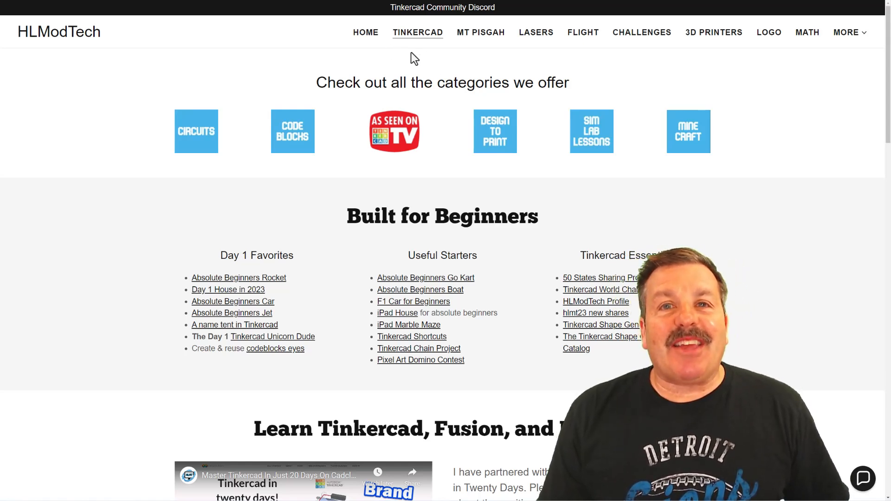
{"action": "mouse_move", "coordinate": [627, 190]}
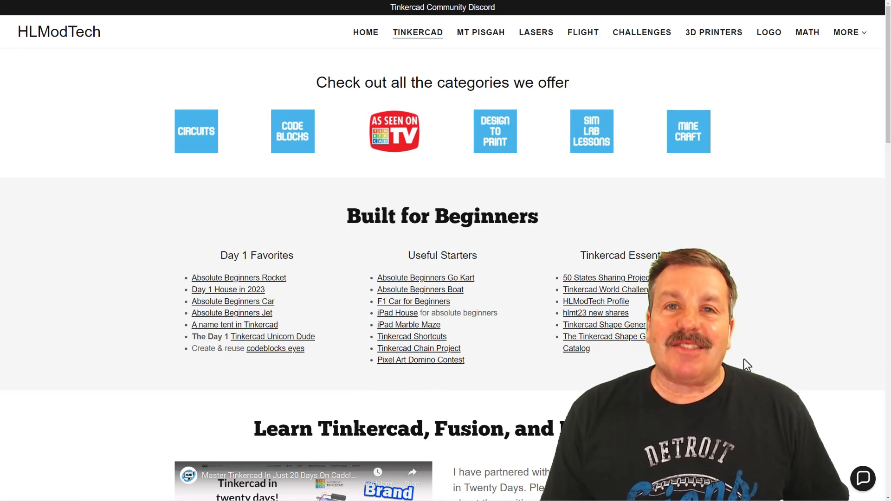
{"action": "scroll", "scroll_direction": "down", "scroll_amount": 3}
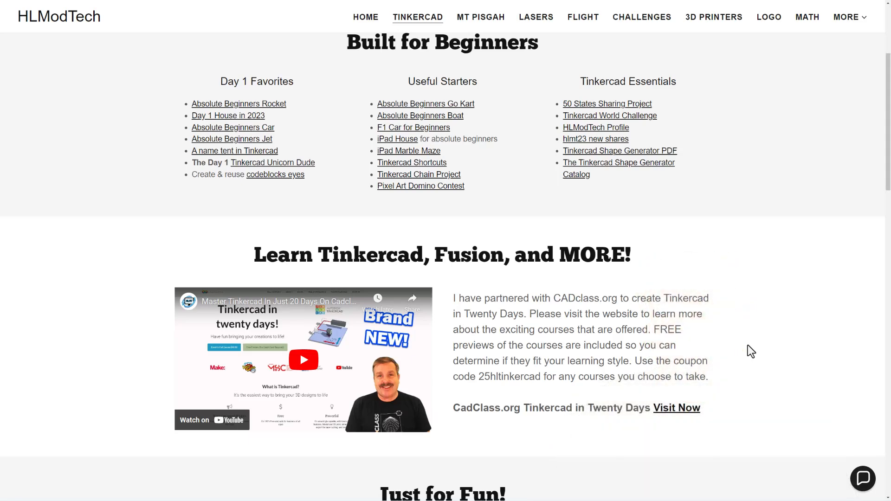
{"action": "scroll", "scroll_direction": "down", "scroll_amount": 3}
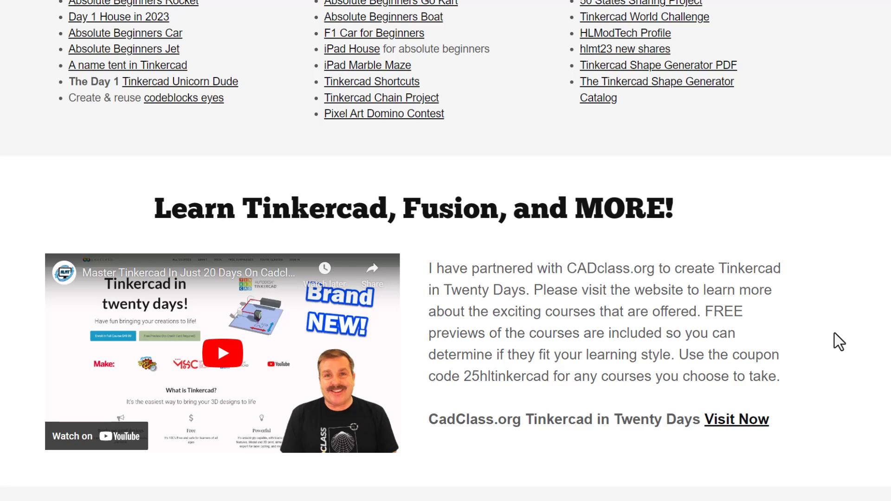
{"action": "mouse_move", "coordinate": [497, 410]}
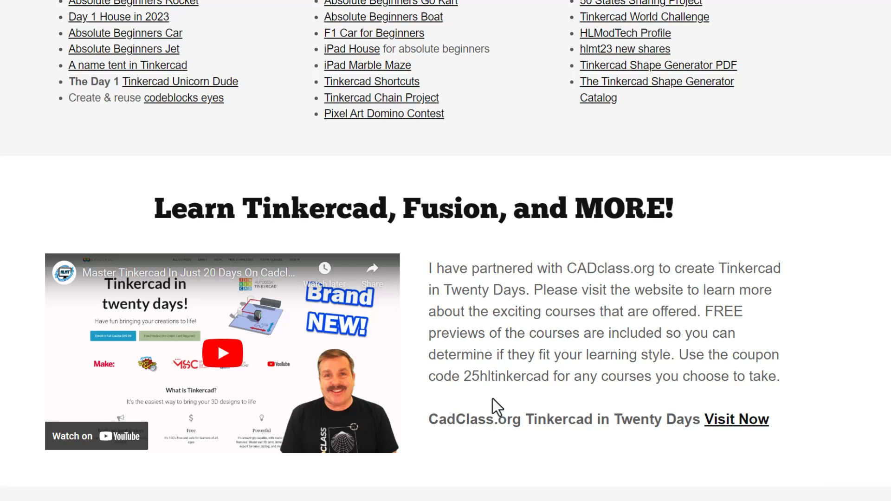
{"action": "mouse_move", "coordinate": [508, 405]}
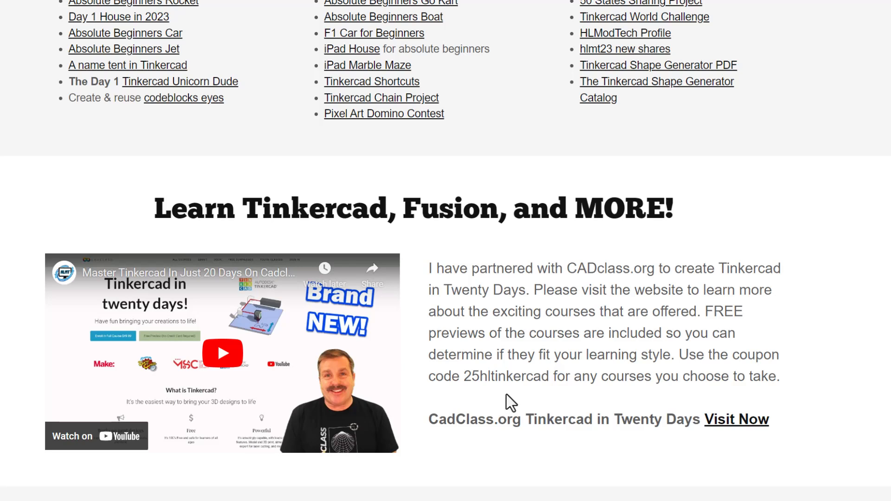
{"action": "mouse_move", "coordinate": [511, 396]}
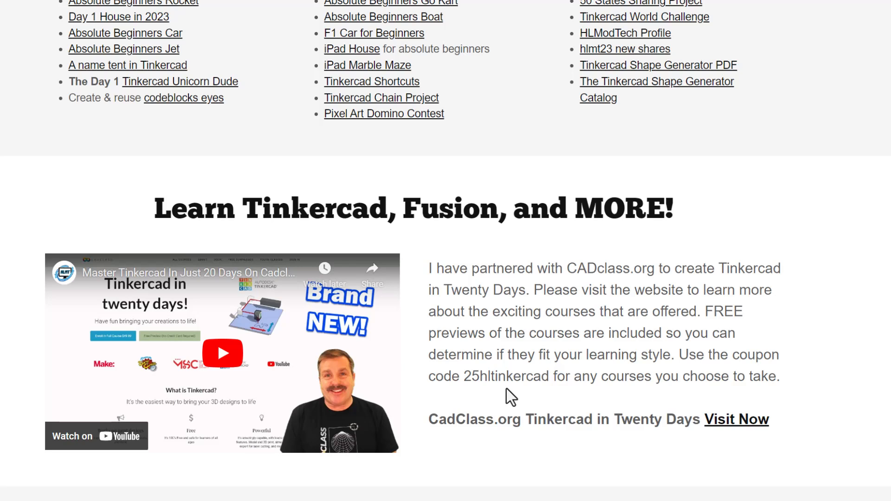
{"action": "mouse_move", "coordinate": [730, 452]}
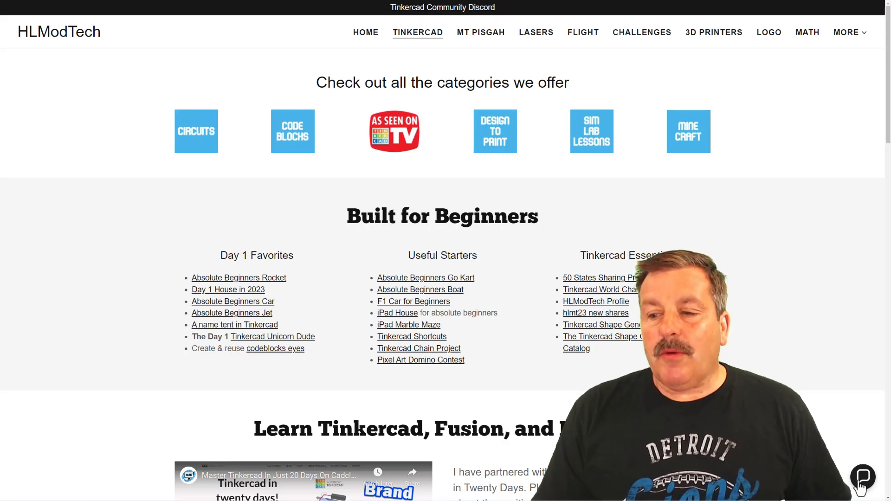
Step: Open and close the contact chat, then open the Tinkercad Community Discord invite
{"action": "left_click", "coordinate": [862, 478]}
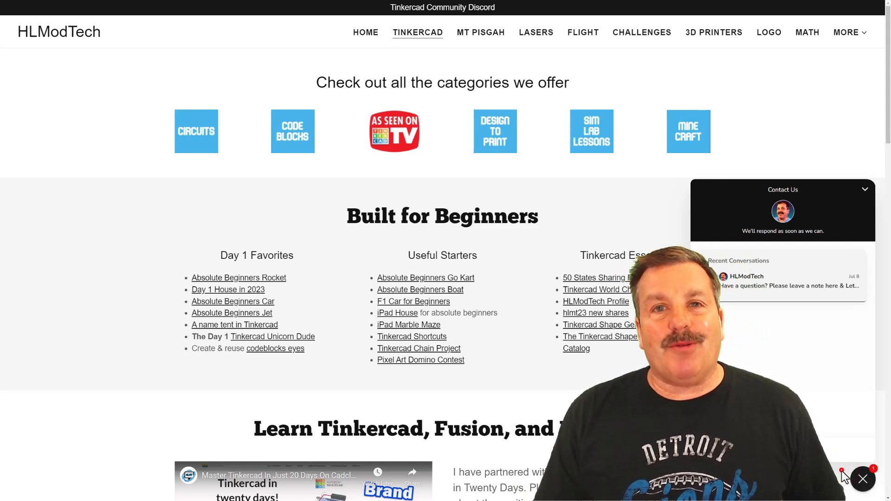
{"action": "left_click", "coordinate": [863, 478]}
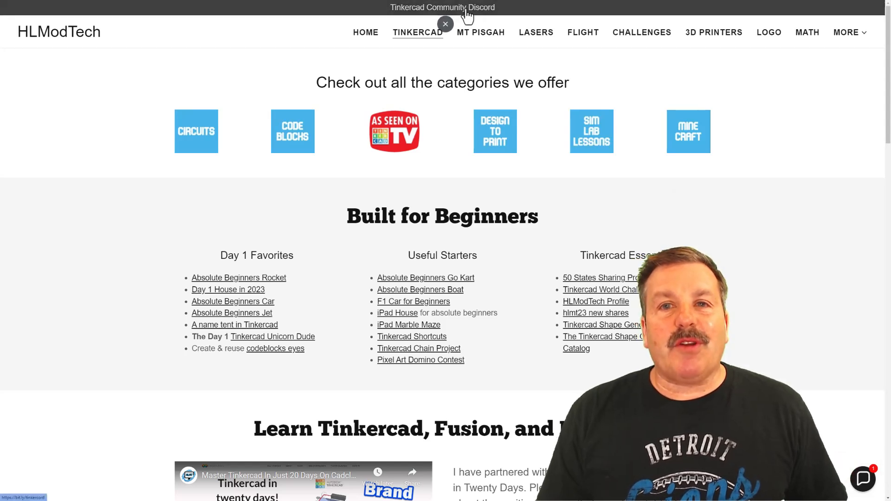
{"action": "left_click", "coordinate": [442, 7]}
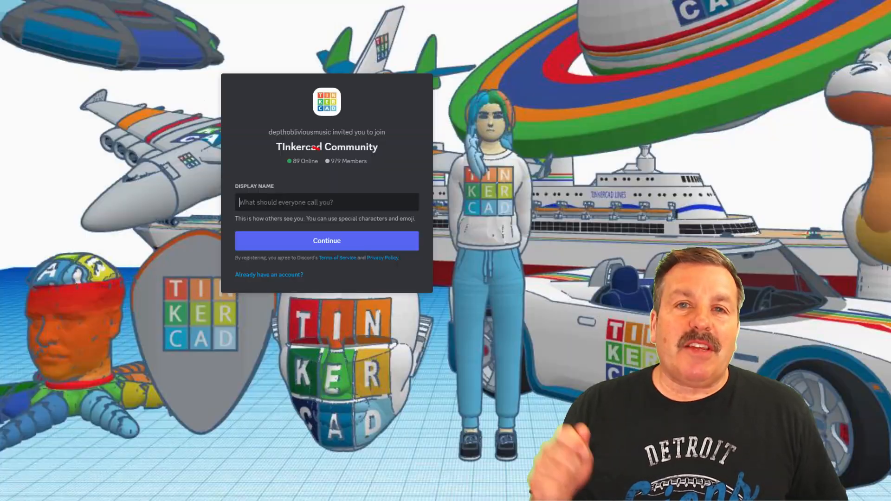